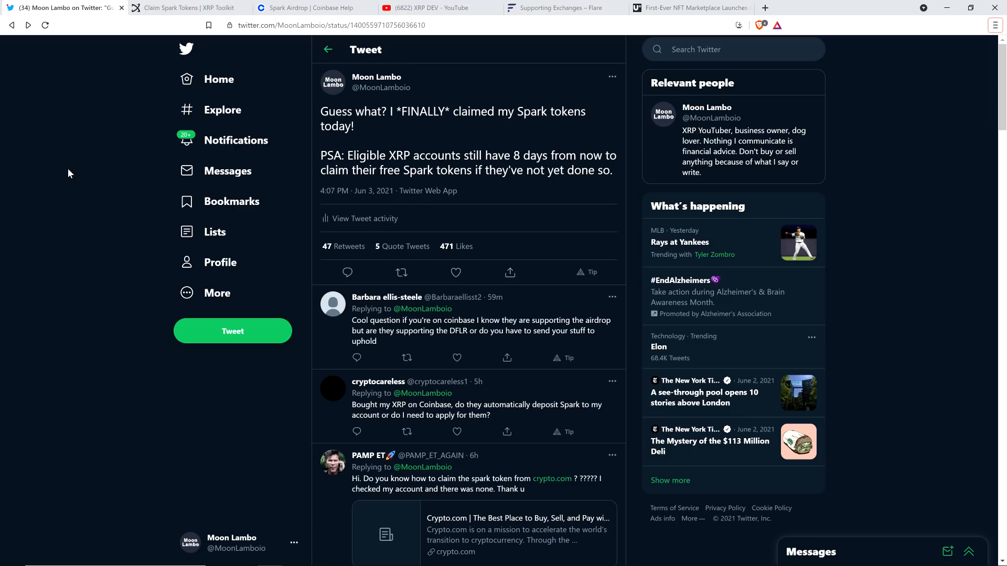
# - Open Moon Lambo's tweet about finally claiming Spark tokens to see replies about exchanges and the airdrop
pyautogui.click(455, 272)
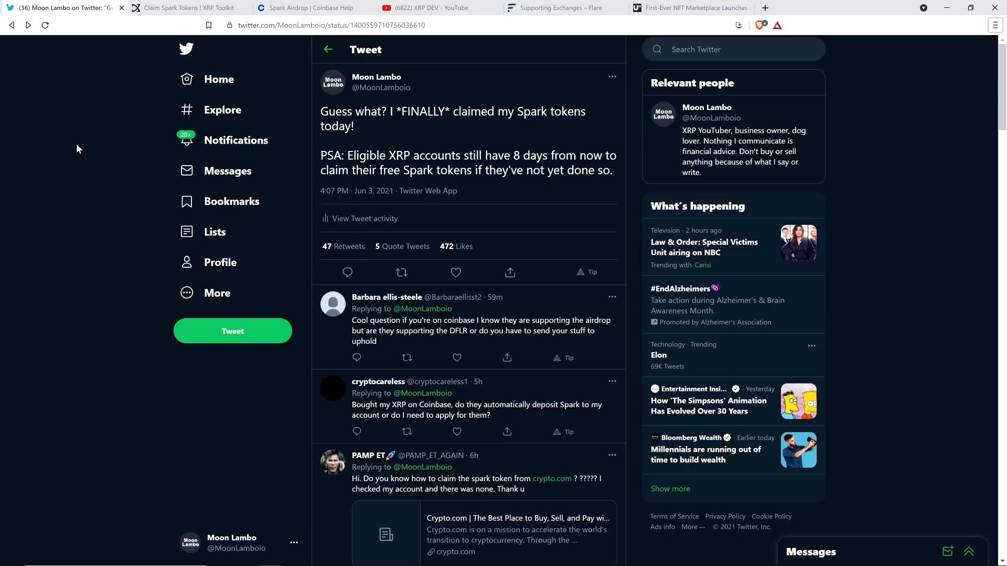
pyautogui.moveTo(64, 88)
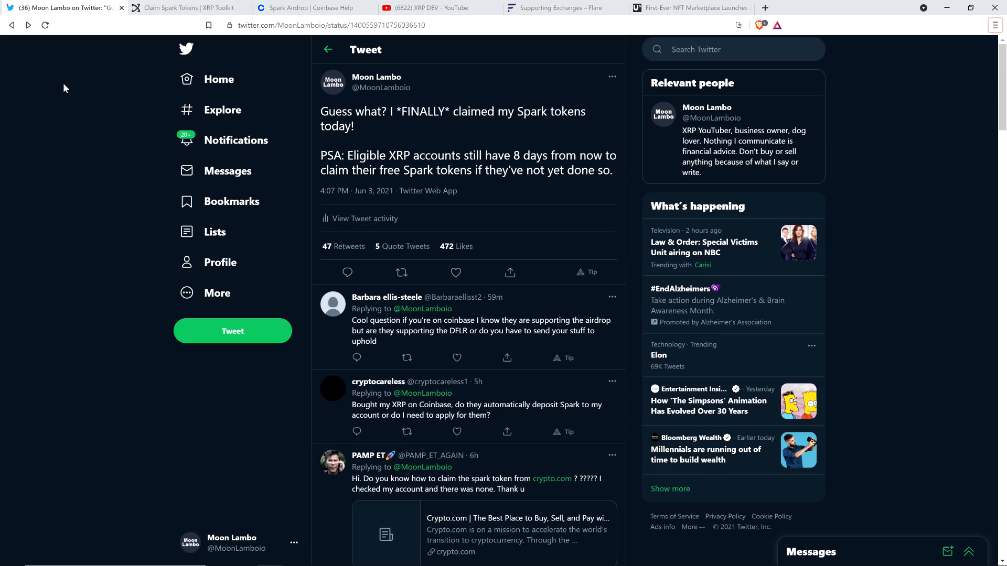
pyautogui.moveTo(186, 8)
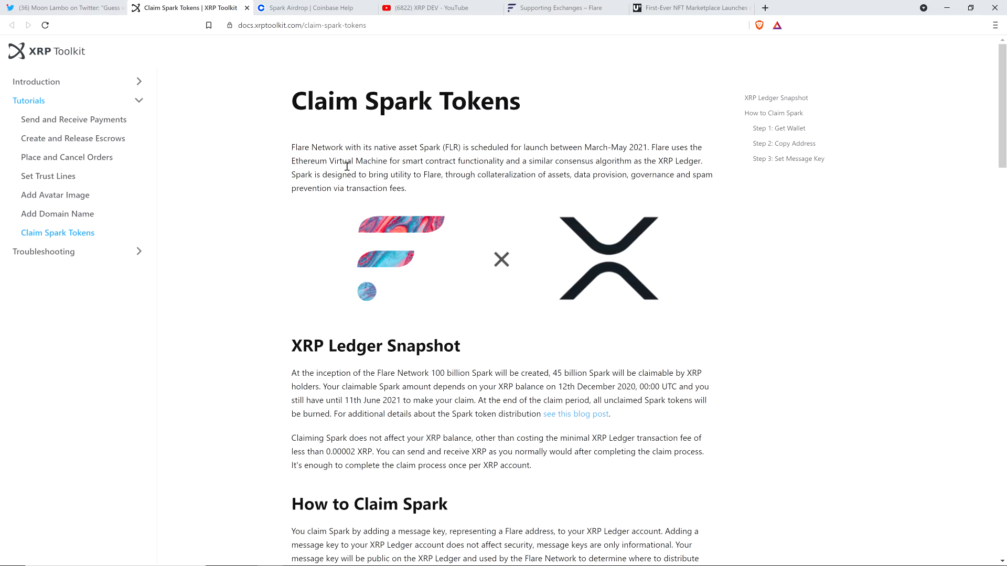
pyautogui.moveTo(267, 53)
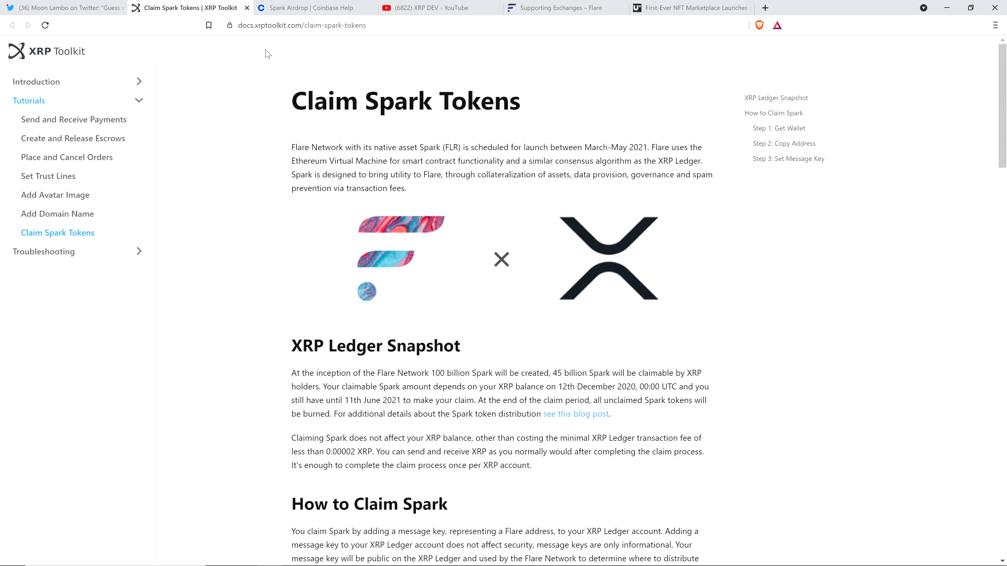
pyautogui.moveTo(283, 43)
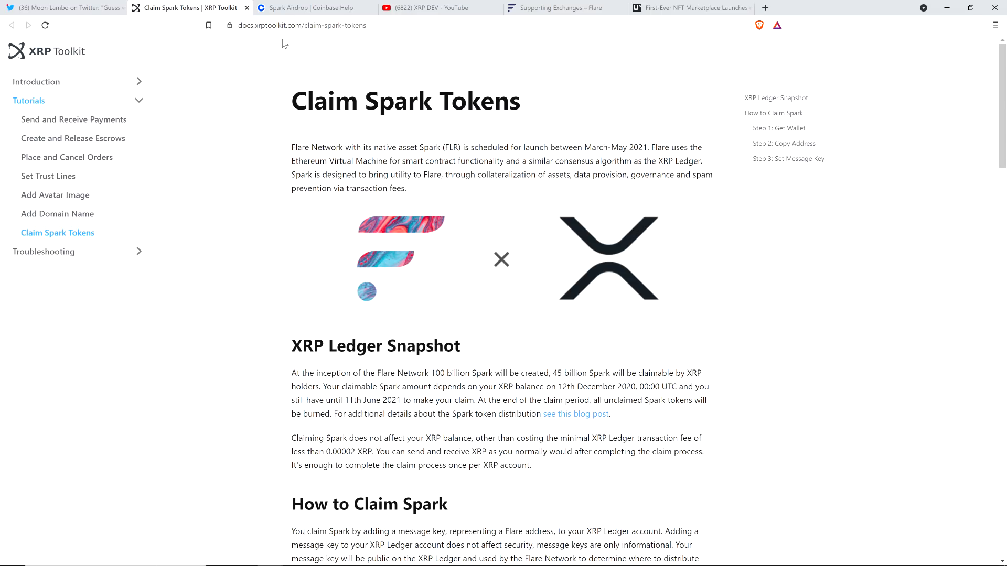
pyautogui.moveTo(317, 53)
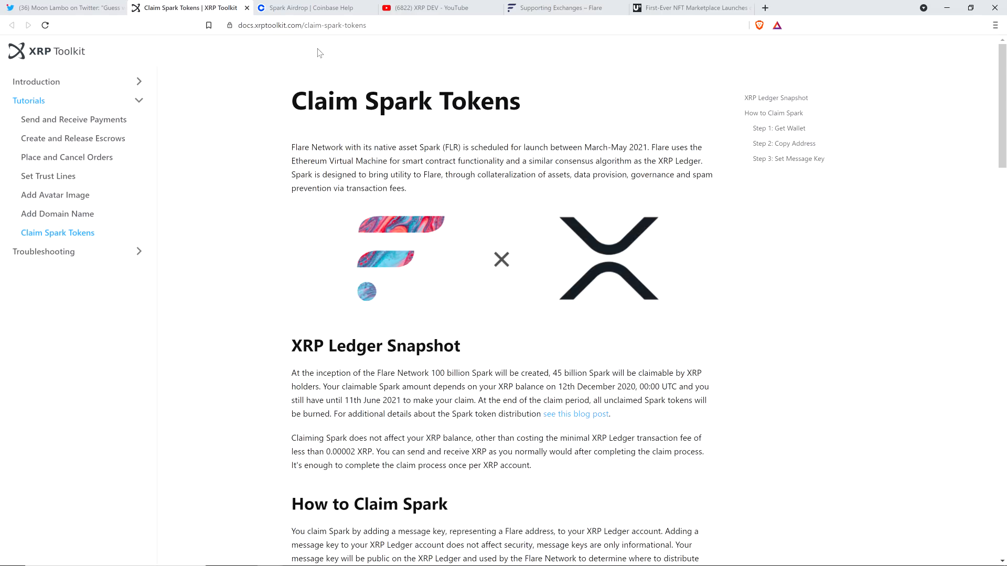
pyautogui.moveTo(333, 79)
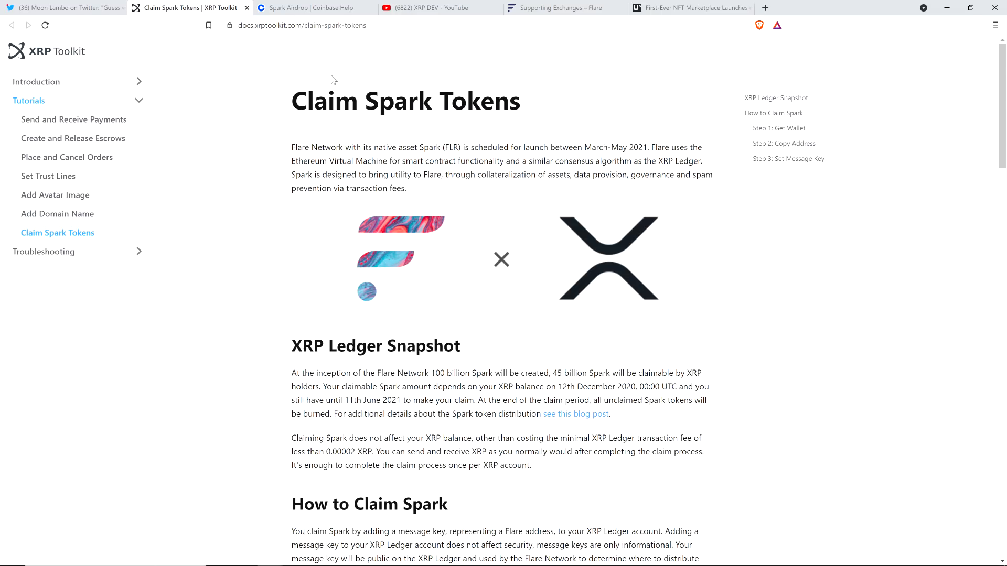
pyautogui.moveTo(322, 66)
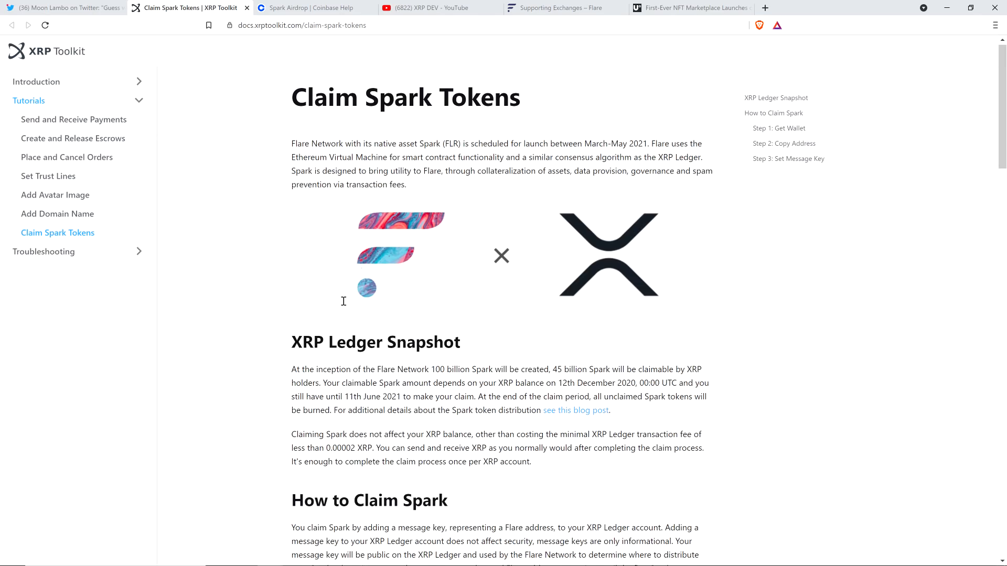
# - Read the Claim Spark Tokens guide to the bottom, then switch to the XRP DEV YouTube tab
pyautogui.scroll(-3)
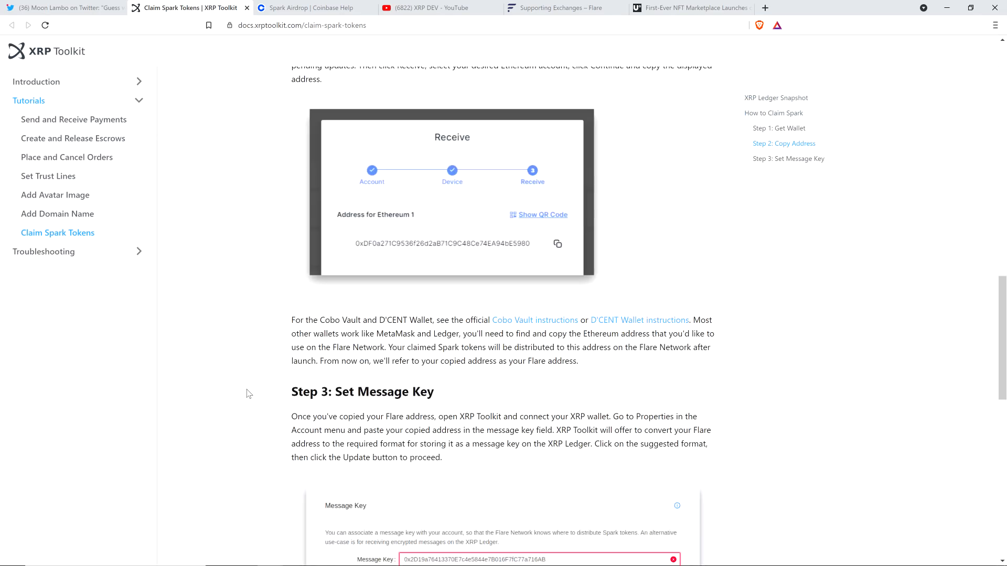
pyautogui.scroll(-3)
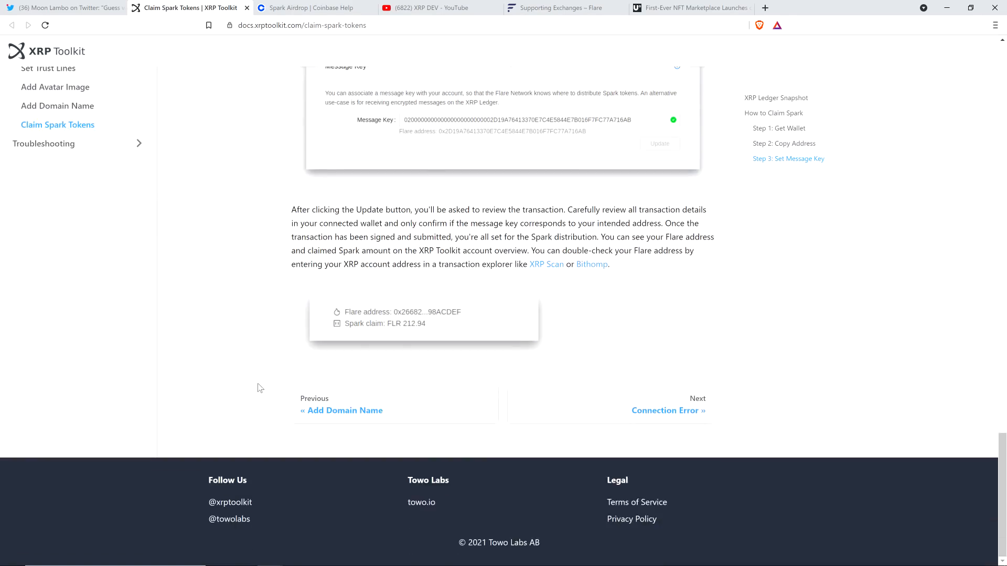
pyautogui.click(427, 8)
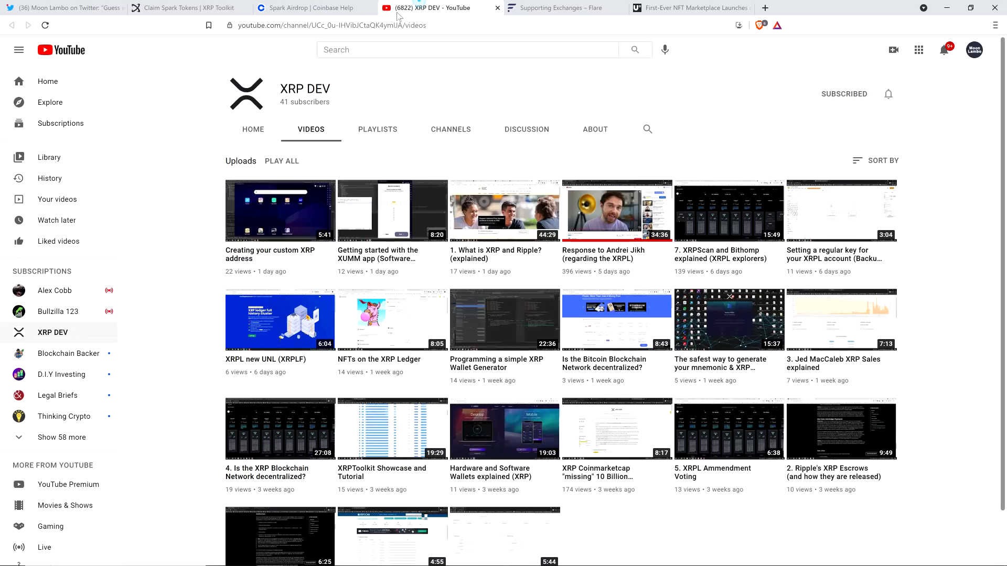
pyautogui.moveTo(206, 124)
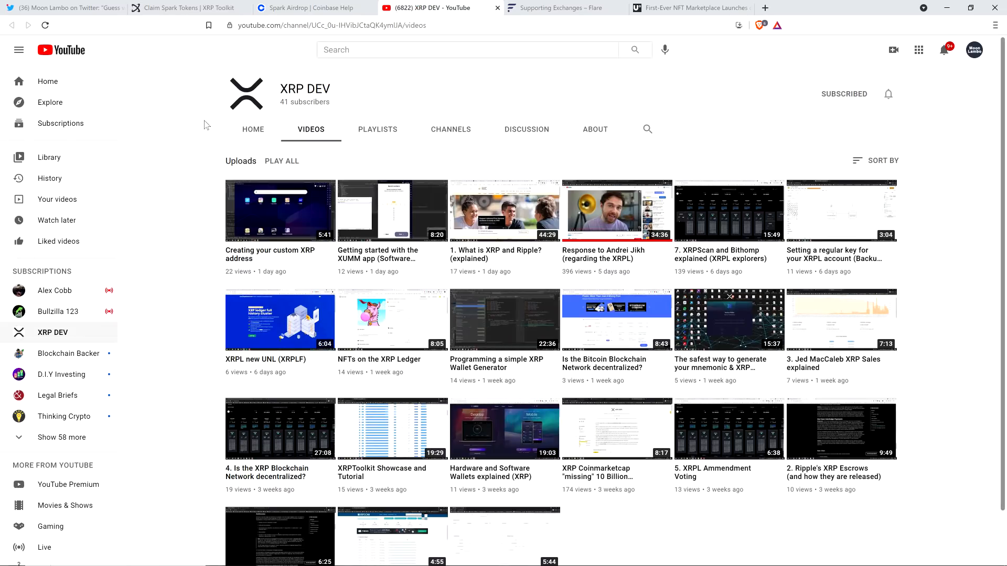
pyautogui.moveTo(424, 107)
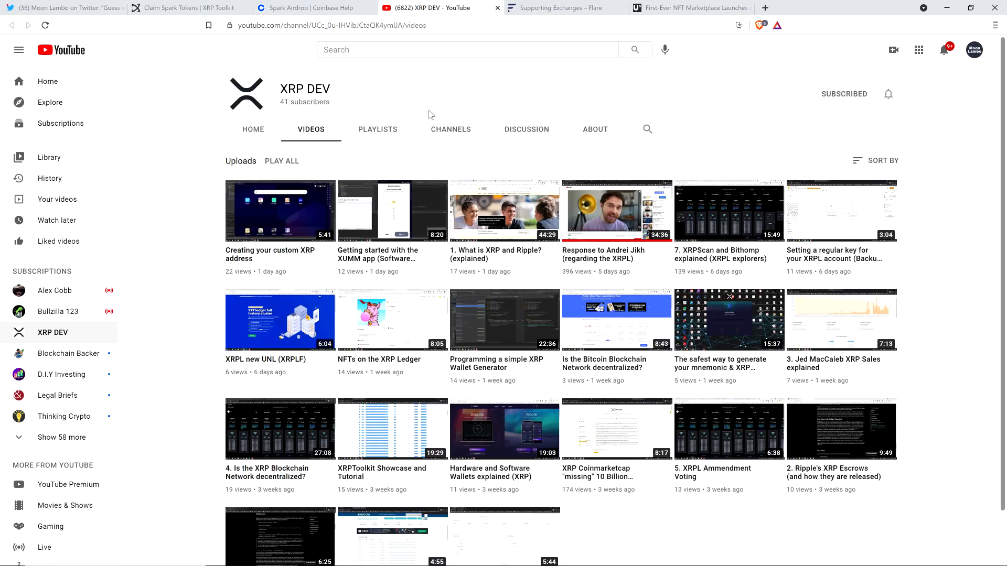
# - Browse the XRP DEV Videos grid, including the Spark token claiming video
pyautogui.scroll(-3)
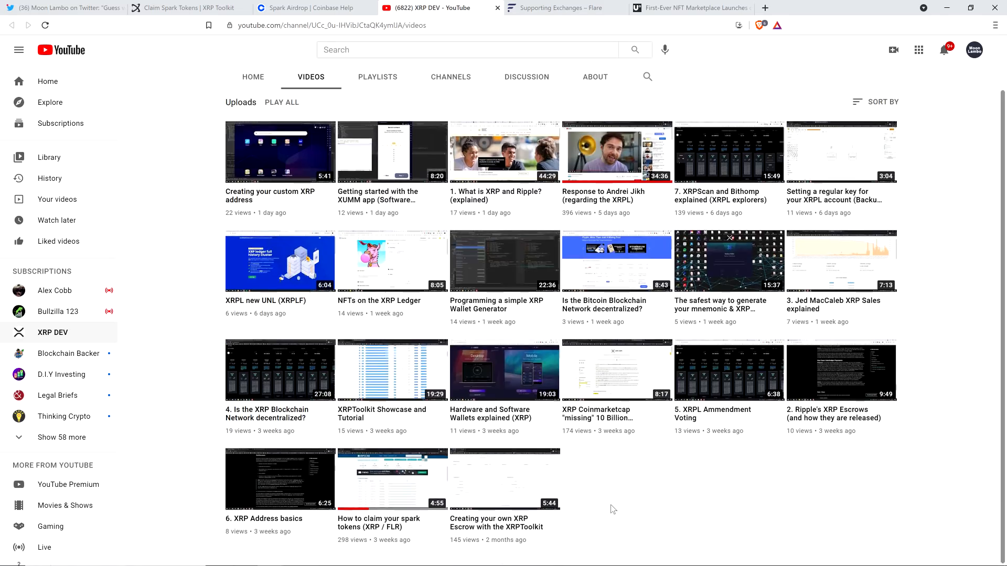
pyautogui.moveTo(606, 479)
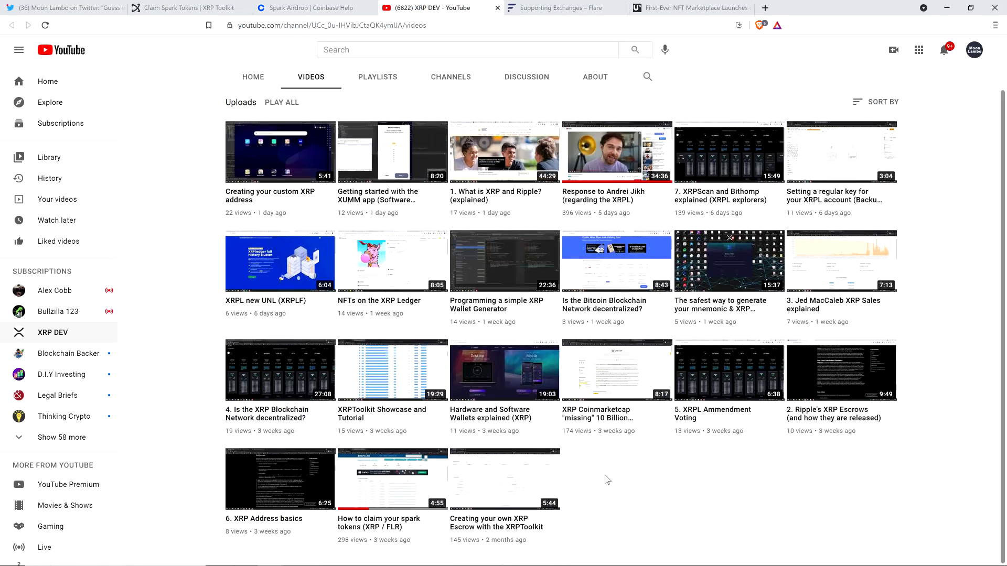
pyautogui.moveTo(627, 475)
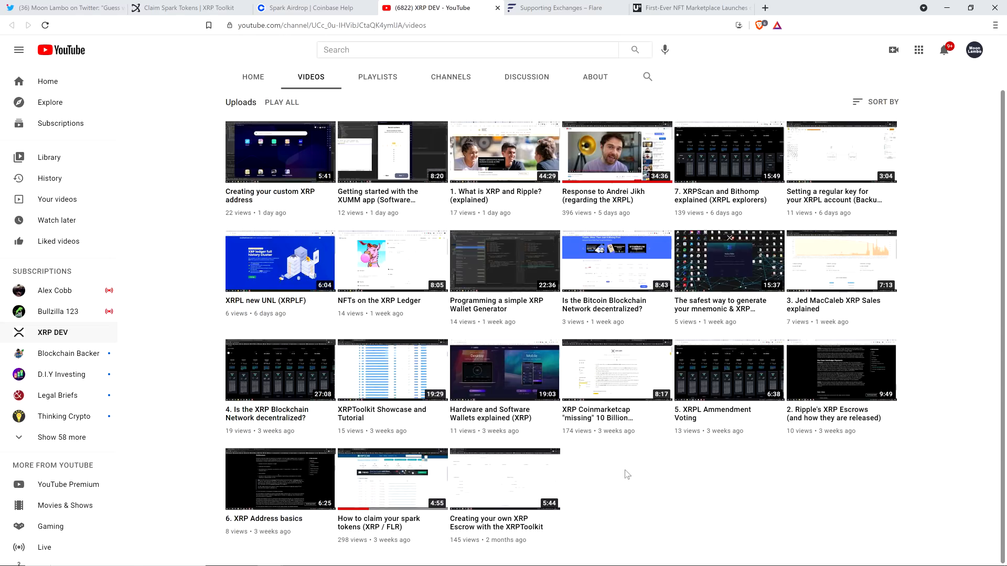
pyautogui.moveTo(608, 484)
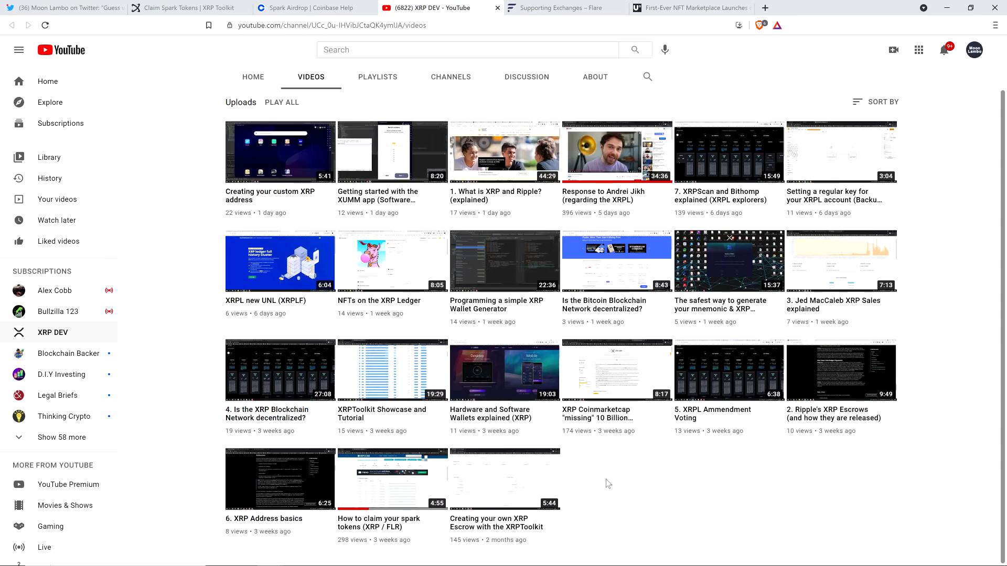
pyautogui.scroll(3)
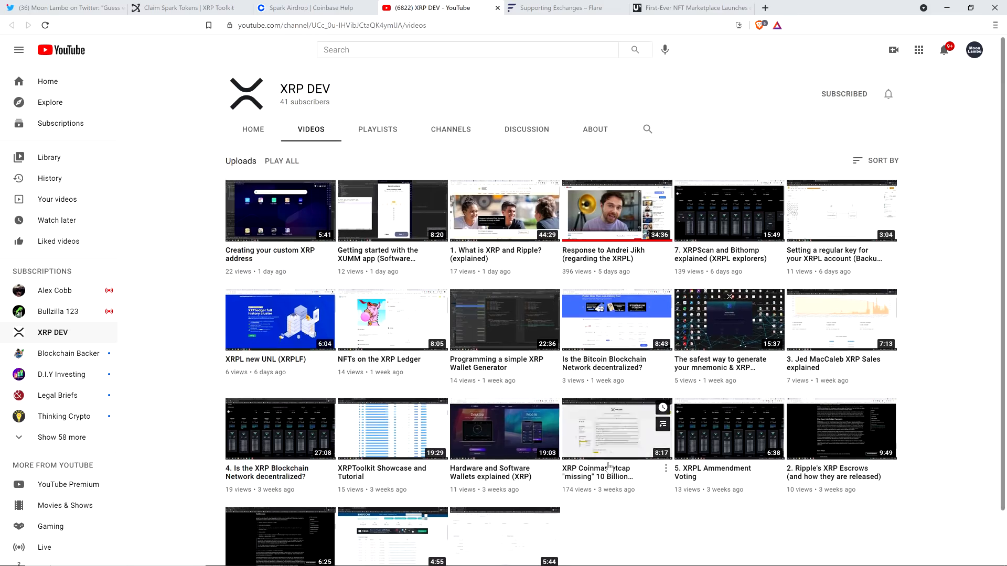
pyautogui.scroll(-3)
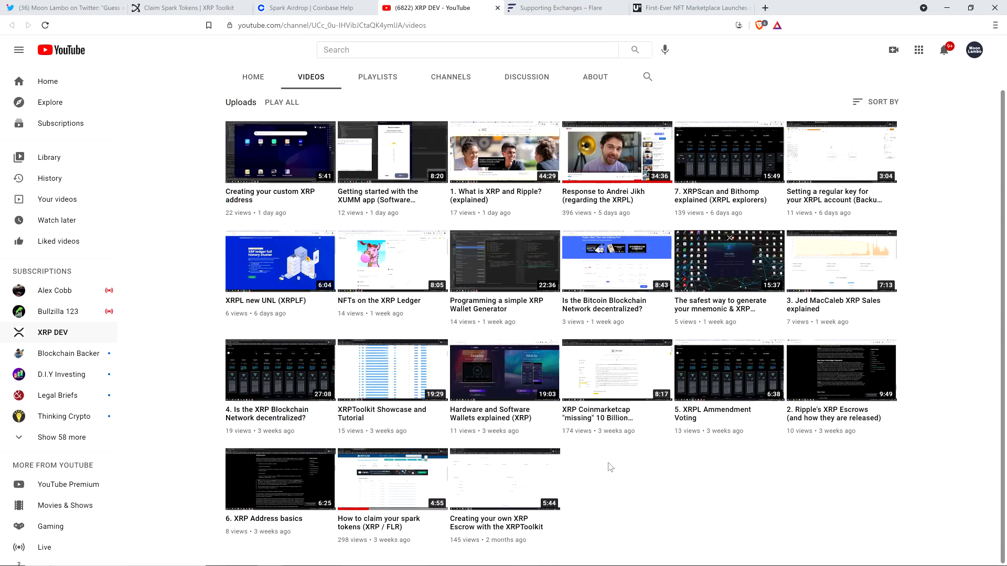
pyautogui.scroll(3)
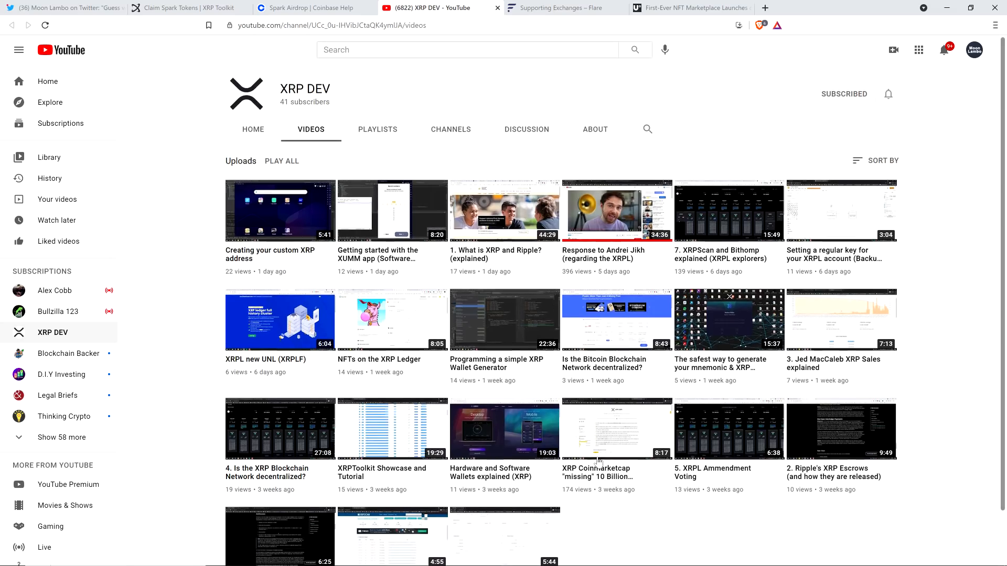
pyautogui.moveTo(358, 100)
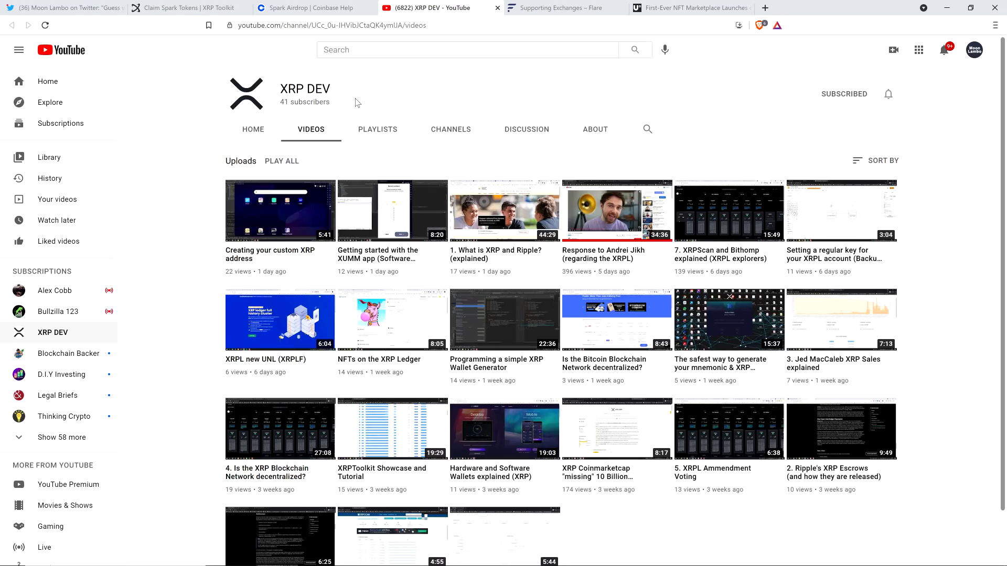
pyautogui.moveTo(382, 100)
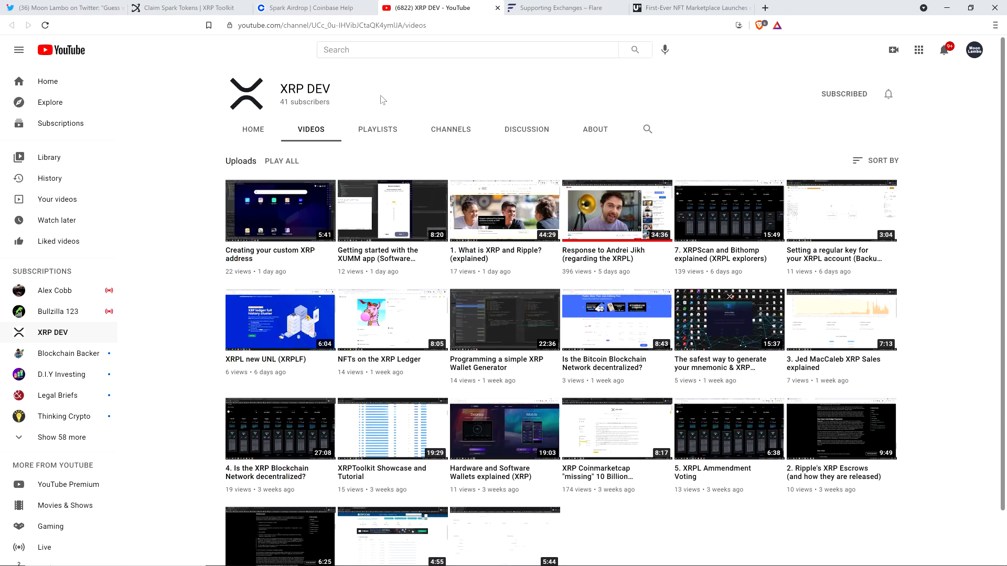
pyautogui.moveTo(472, 80)
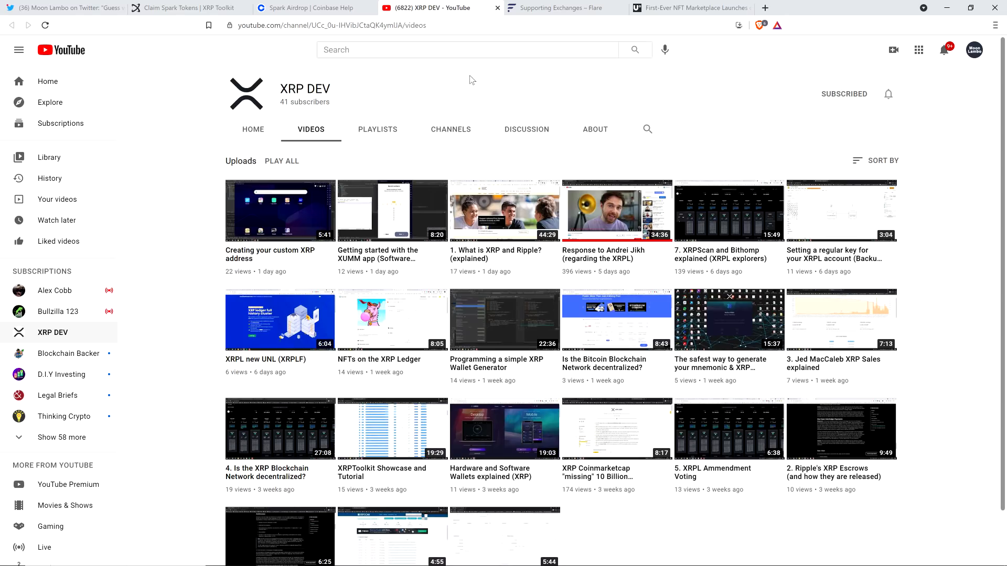
pyautogui.moveTo(397, 97)
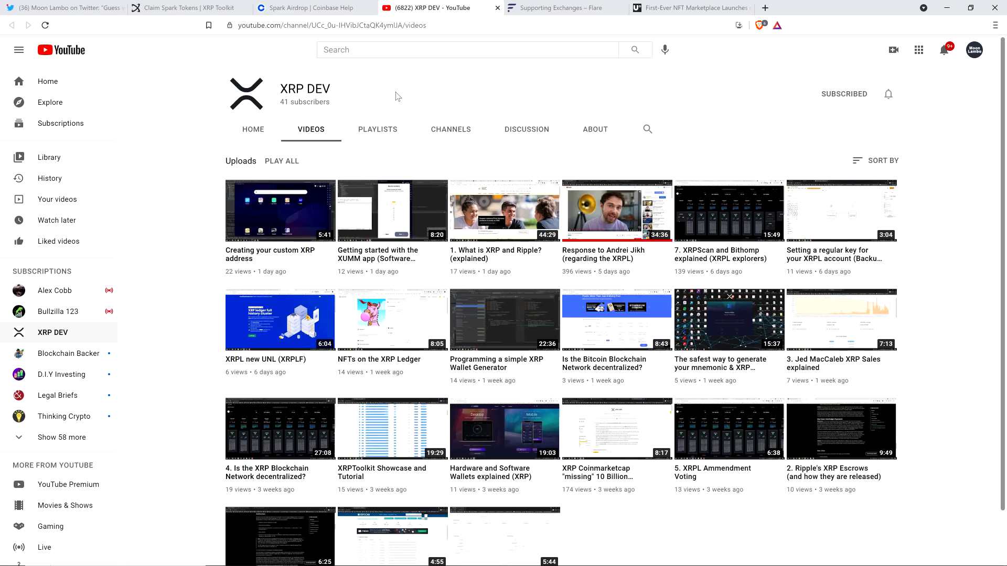
pyautogui.moveTo(452, 72)
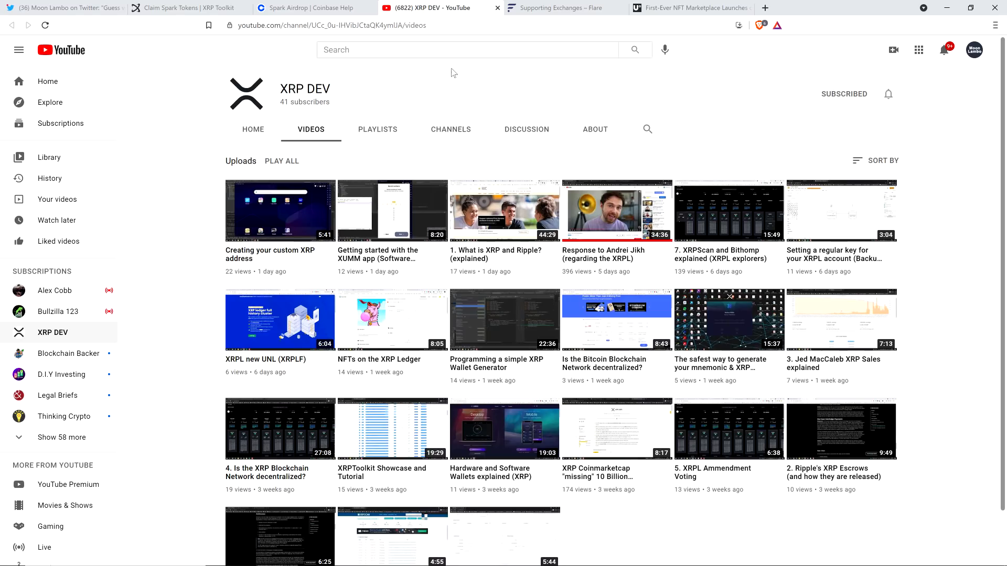
pyautogui.moveTo(479, 96)
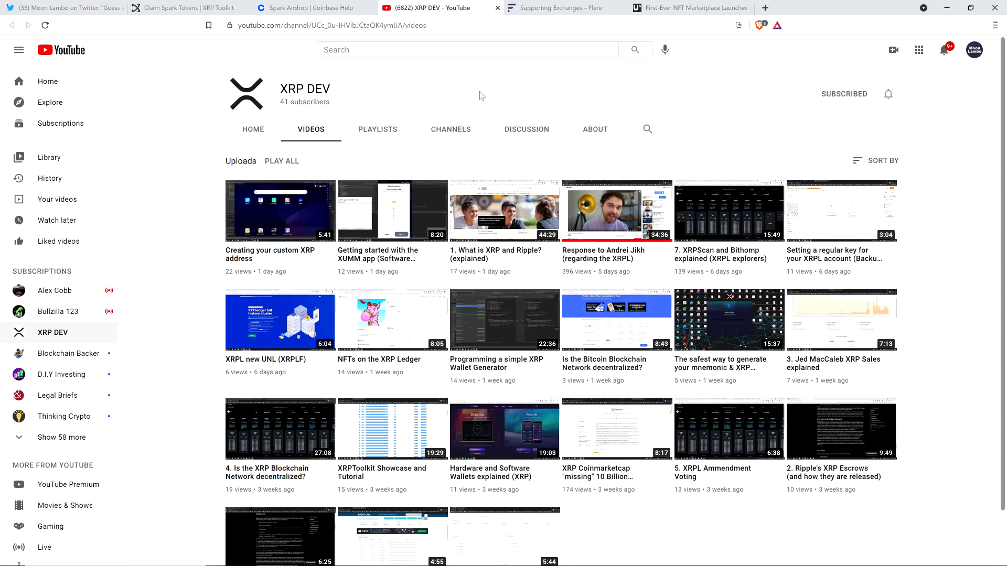
pyautogui.moveTo(497, 98)
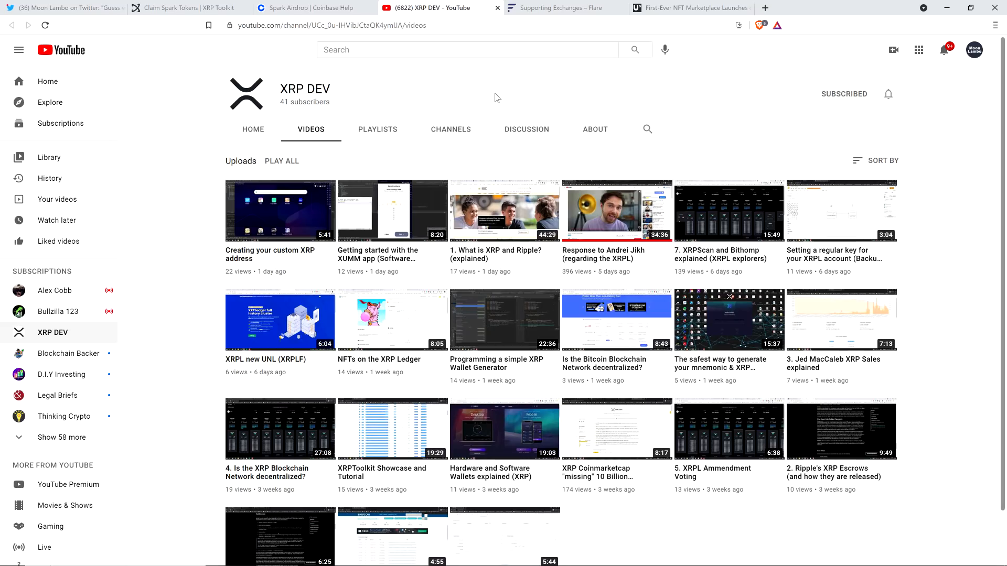
pyautogui.scroll(-3)
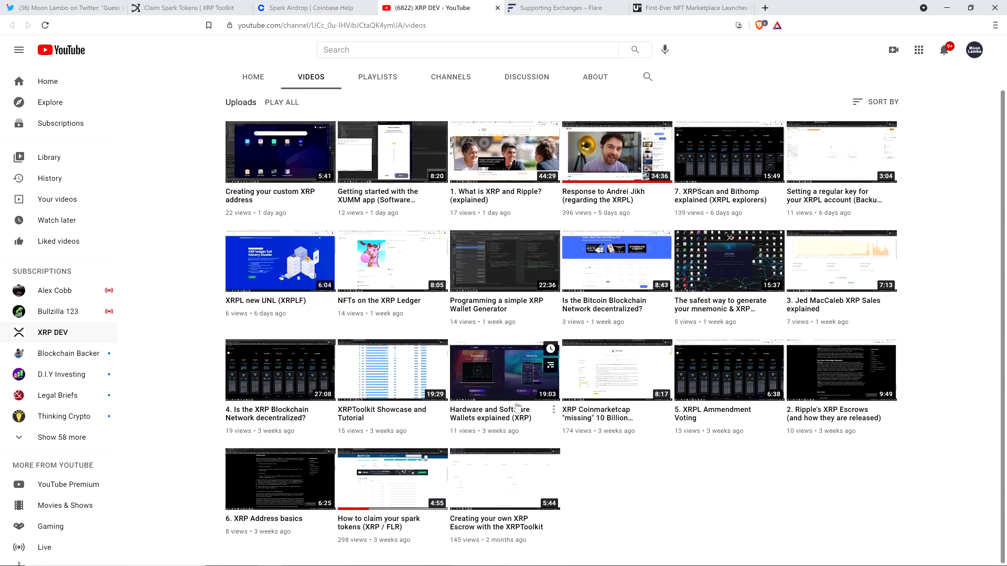
pyautogui.moveTo(418, 486)
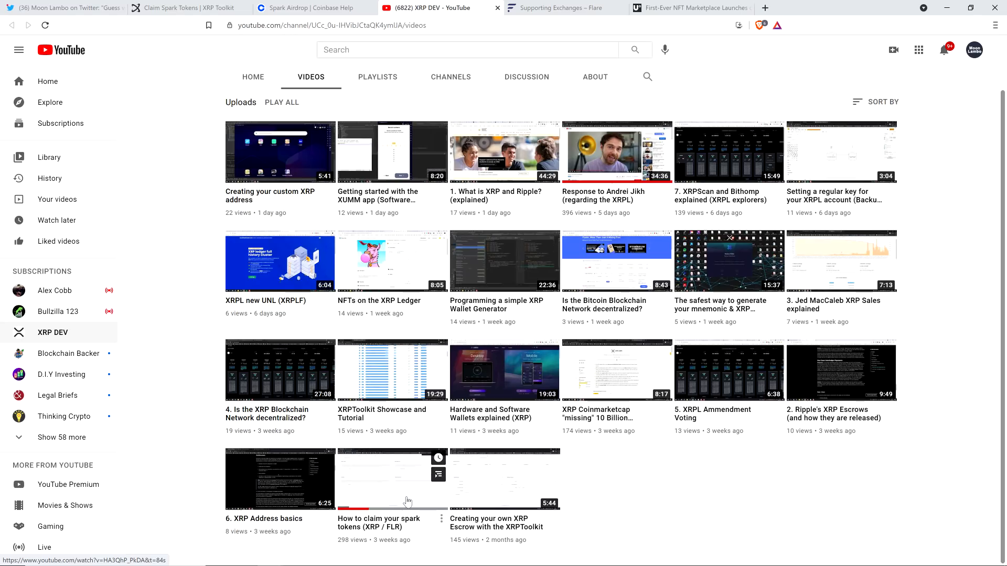
pyautogui.moveTo(617, 483)
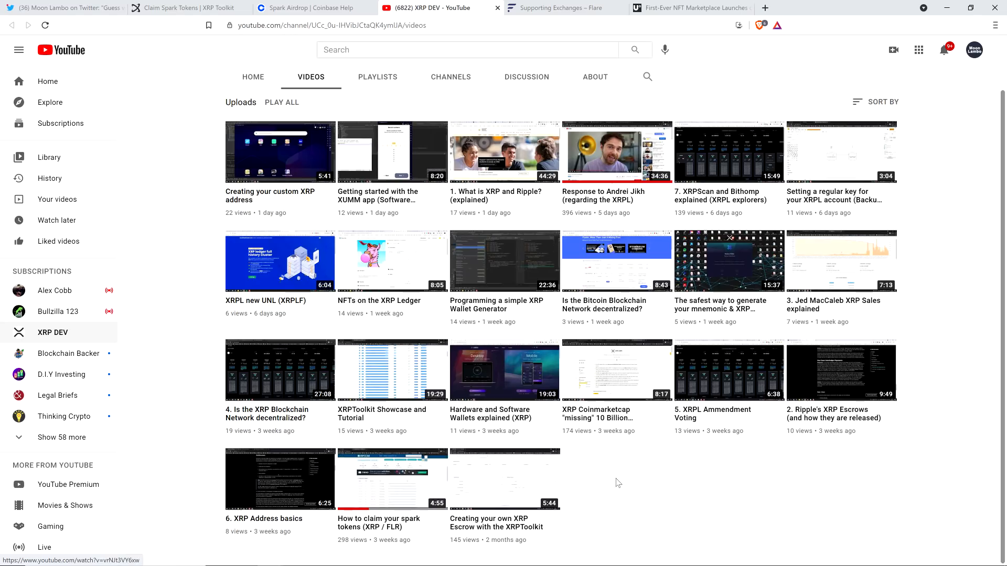
pyautogui.moveTo(630, 483)
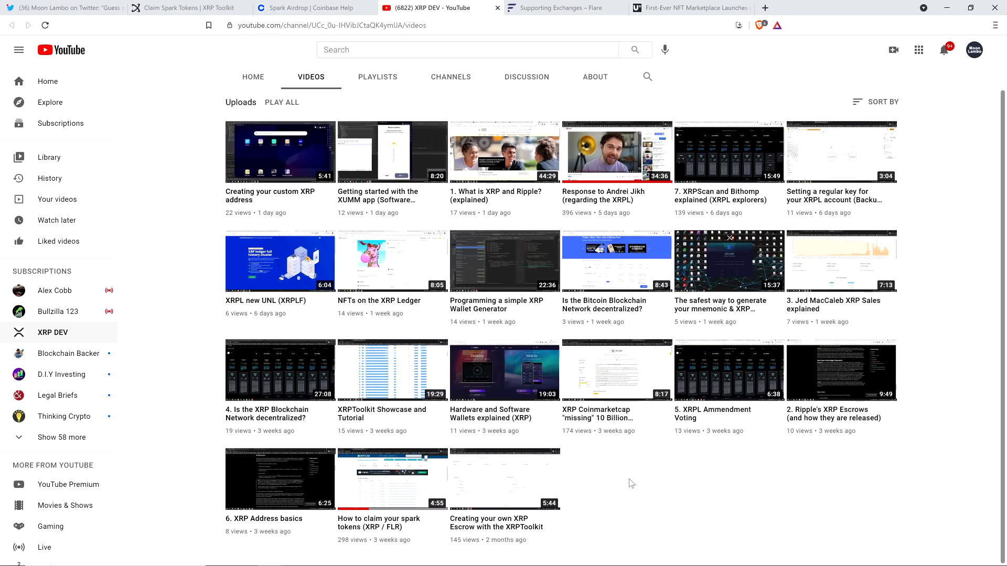
pyautogui.moveTo(615, 476)
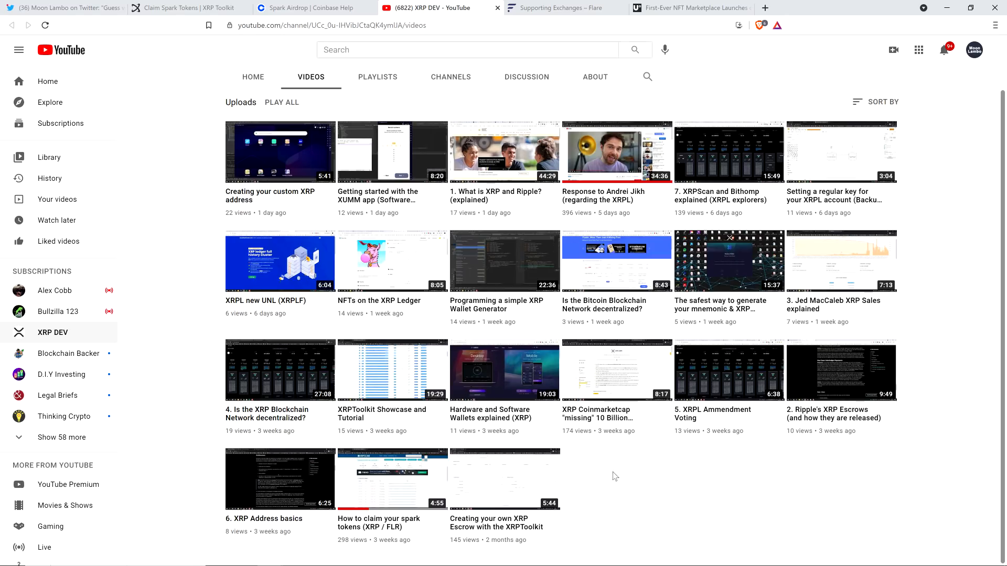
pyautogui.moveTo(597, 477)
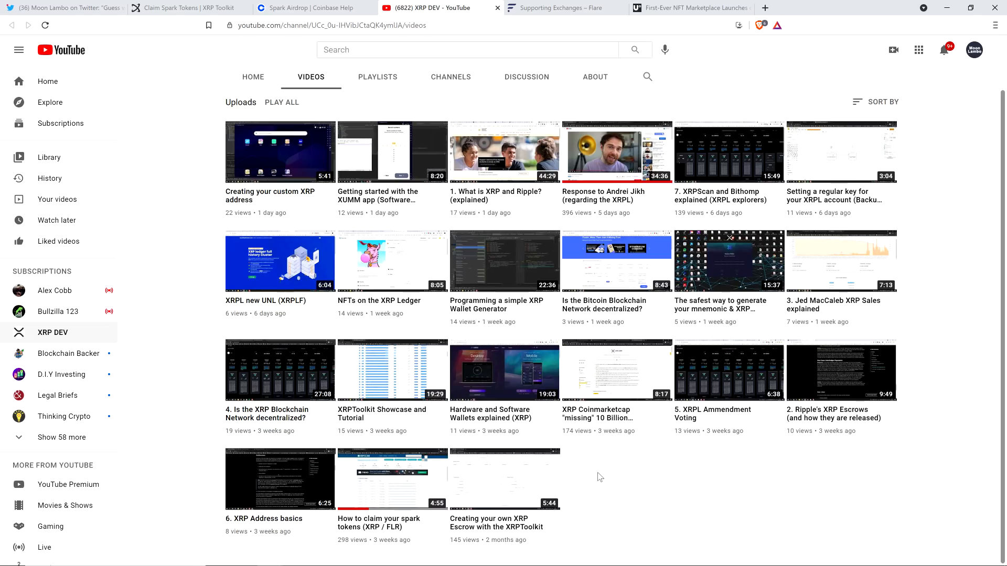
pyautogui.moveTo(598, 475)
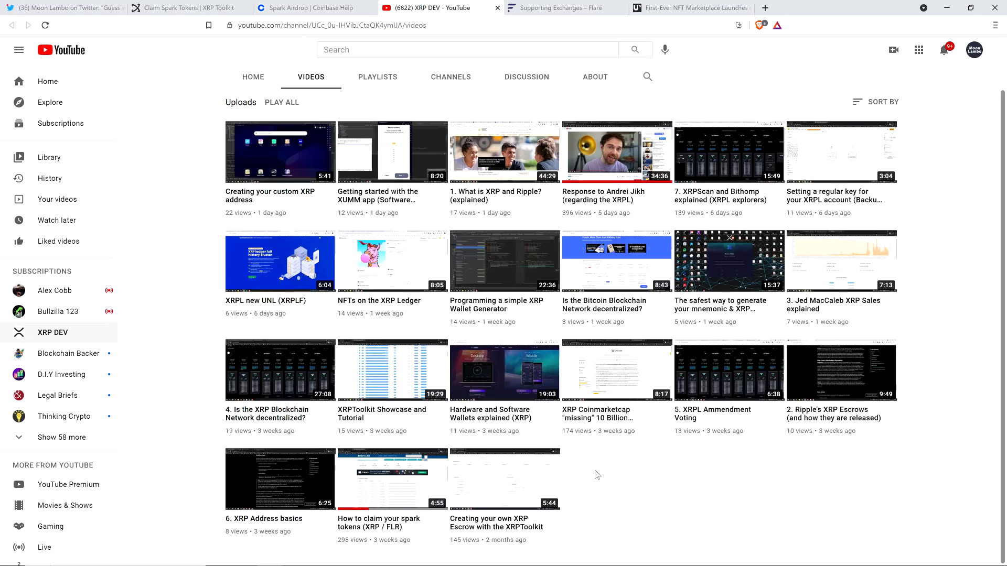
pyautogui.scroll(3)
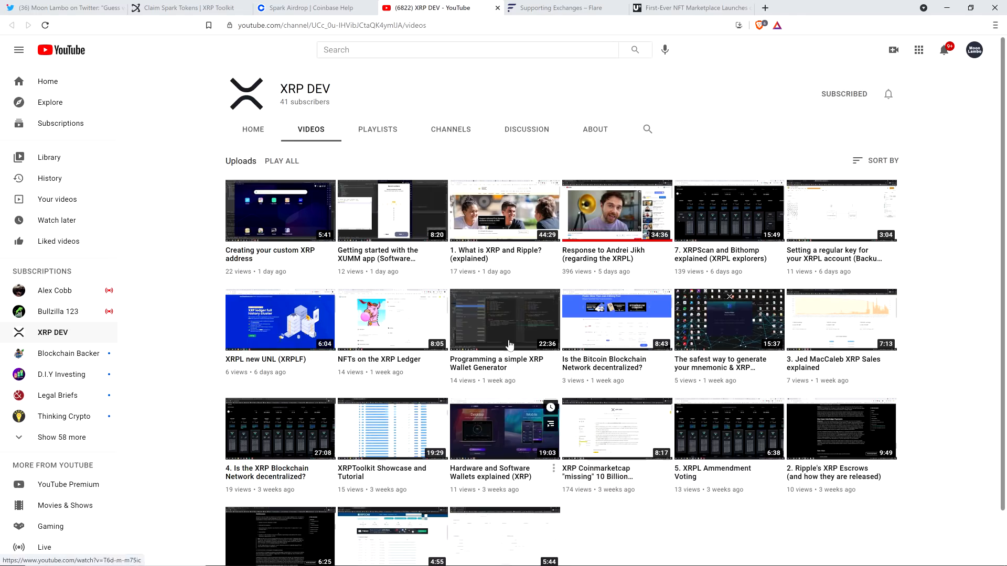
pyautogui.moveTo(380, 118)
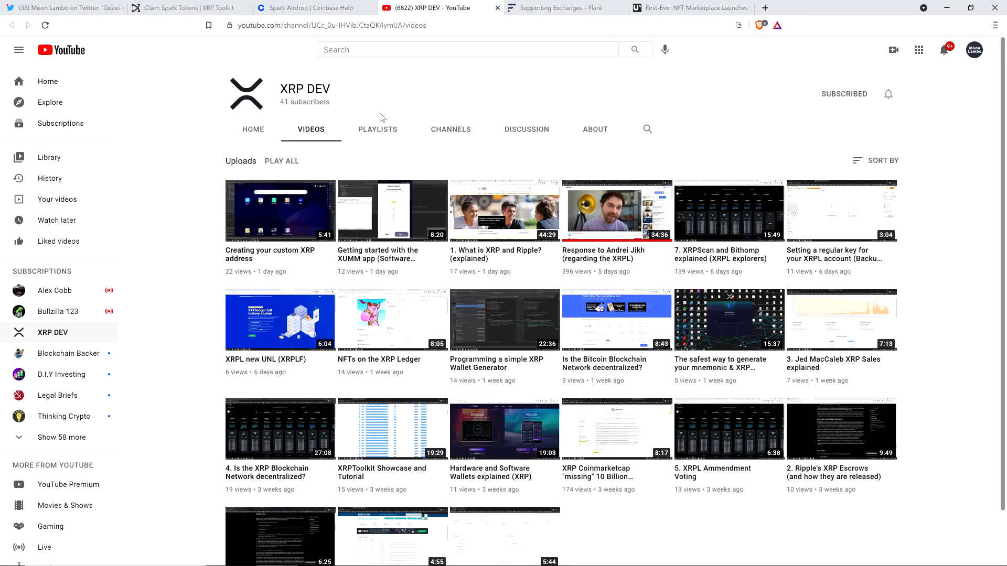
pyautogui.moveTo(402, 152)
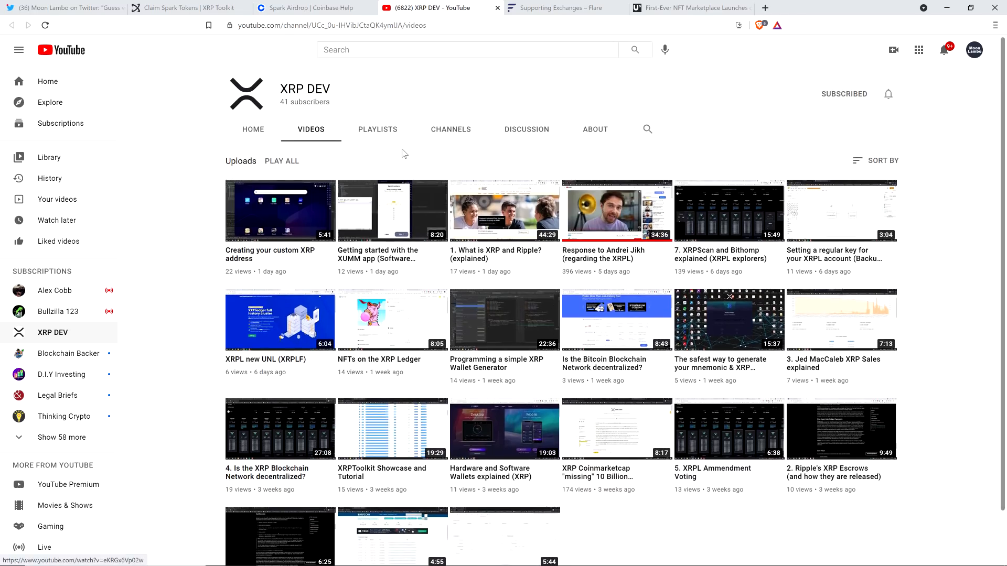
pyautogui.scroll(-3)
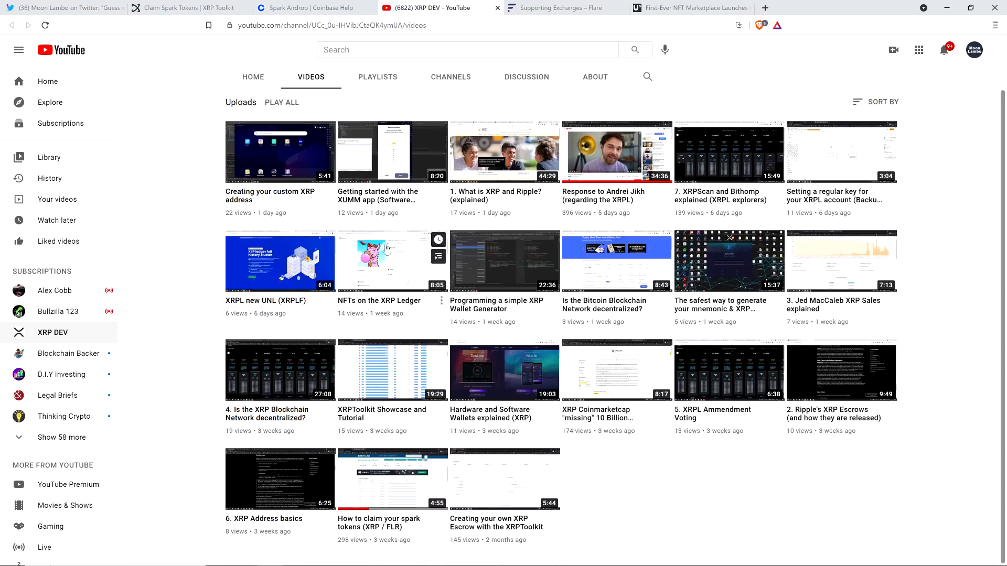
pyautogui.moveTo(390, 97)
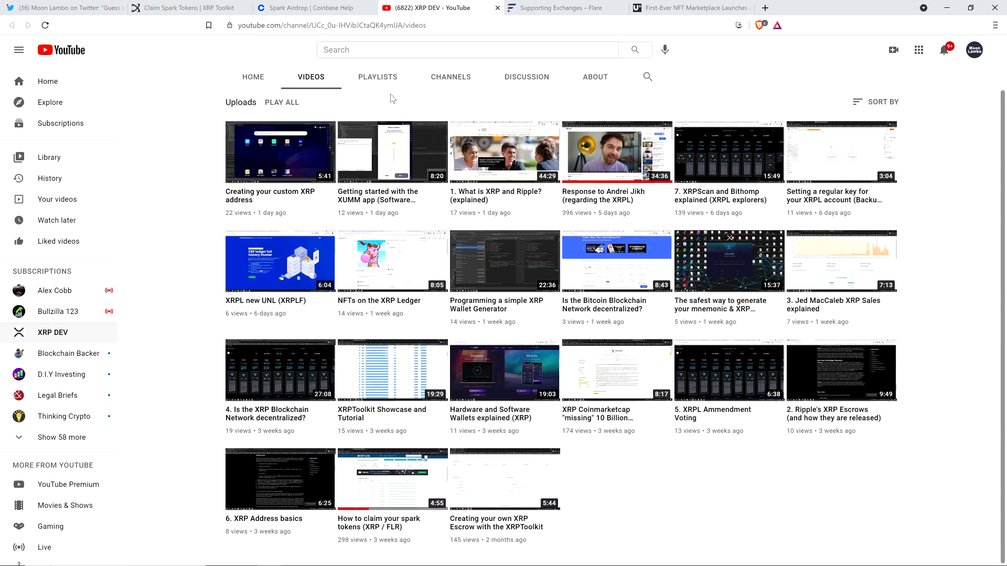
pyautogui.moveTo(345, 29)
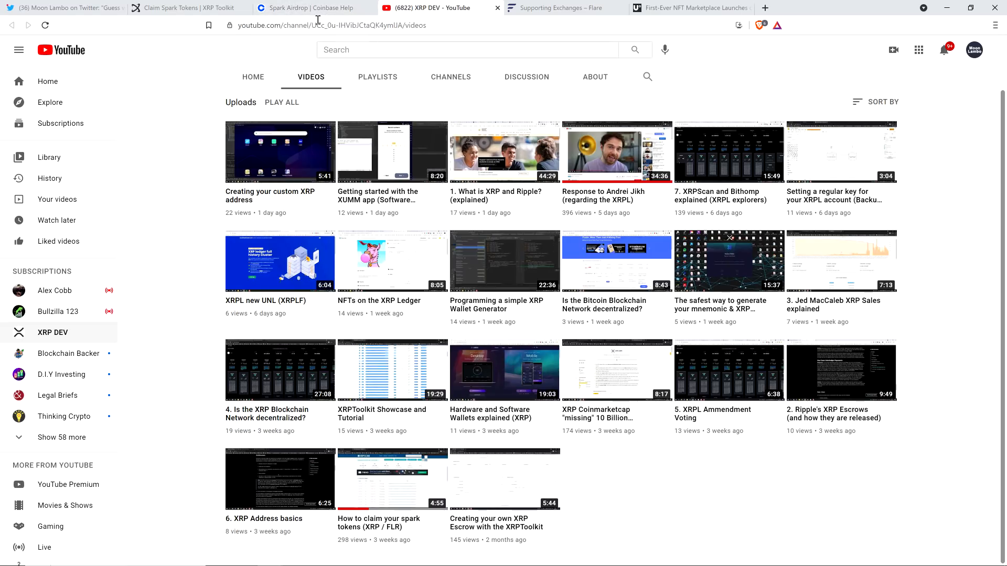
pyautogui.moveTo(315, 8)
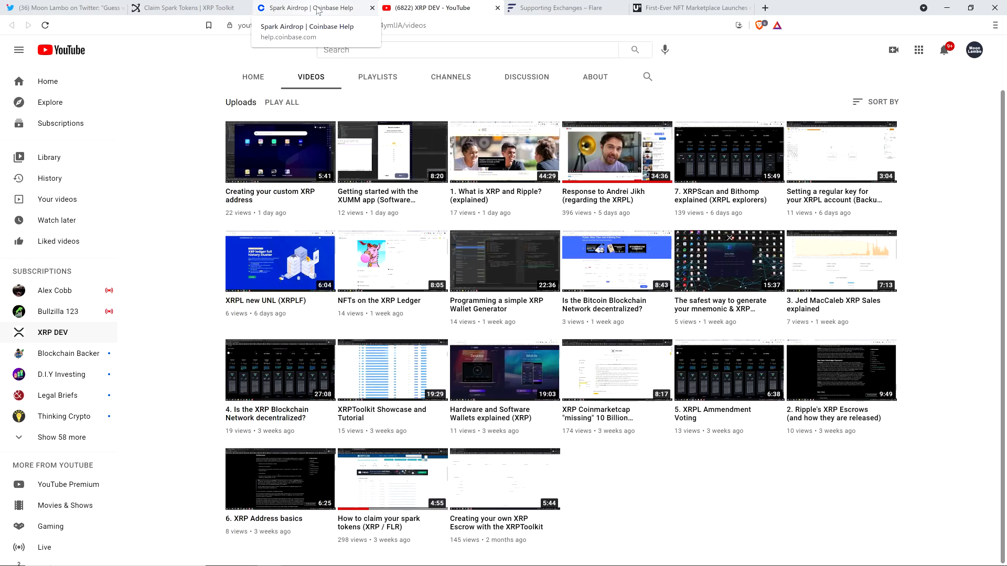
pyautogui.moveTo(186, 8)
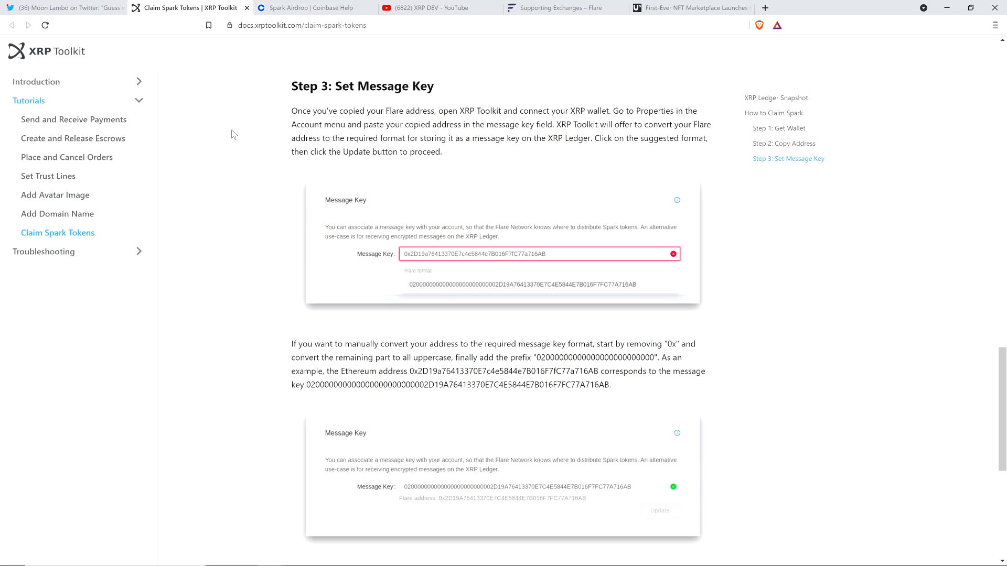
pyautogui.moveTo(249, 65)
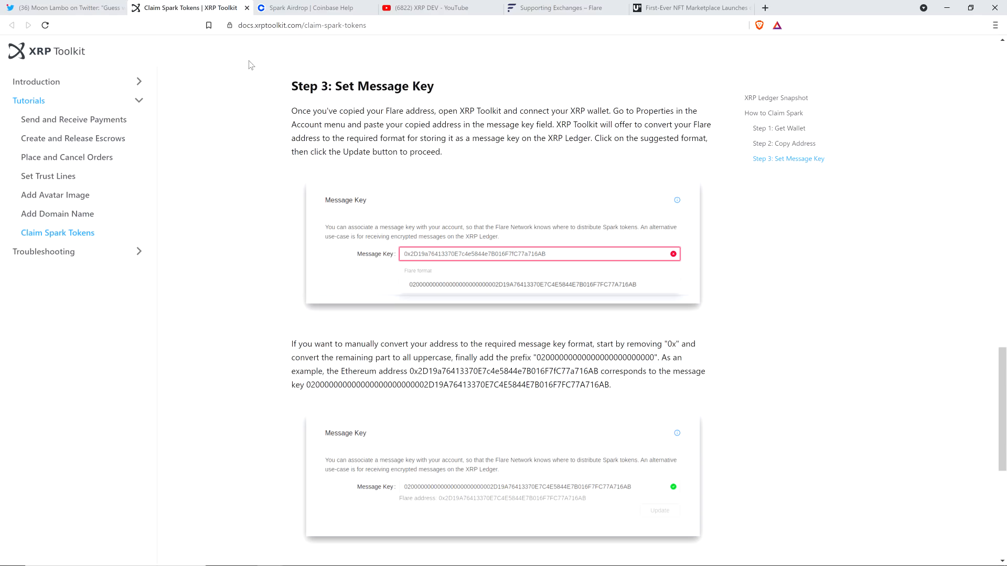
pyautogui.moveTo(258, 140)
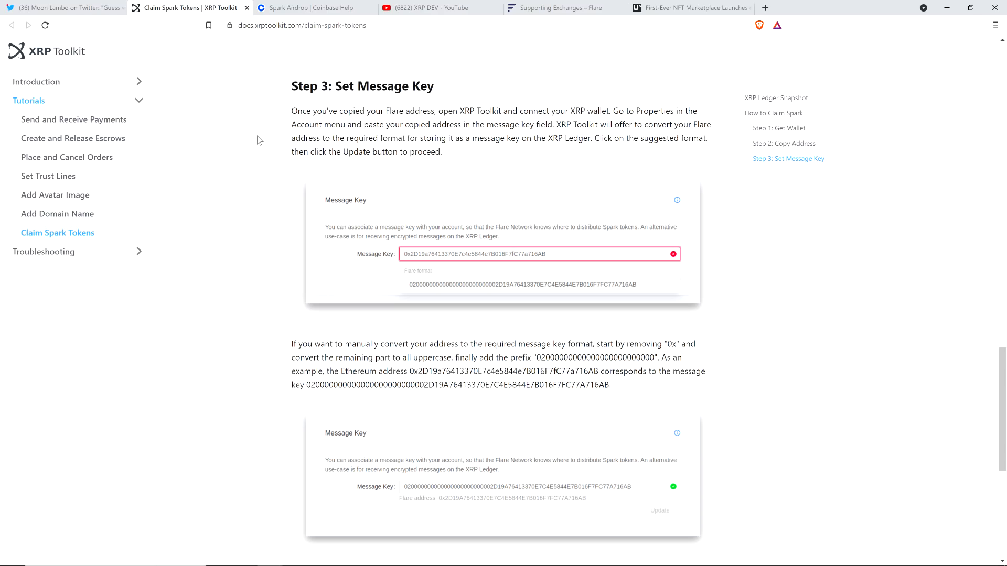
pyautogui.moveTo(453, 256)
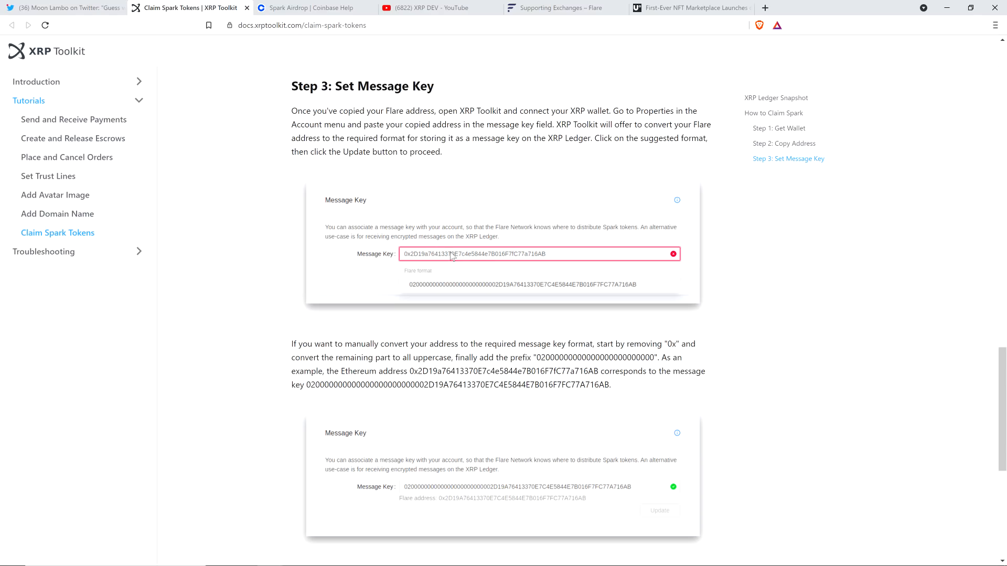
pyautogui.moveTo(269, 167)
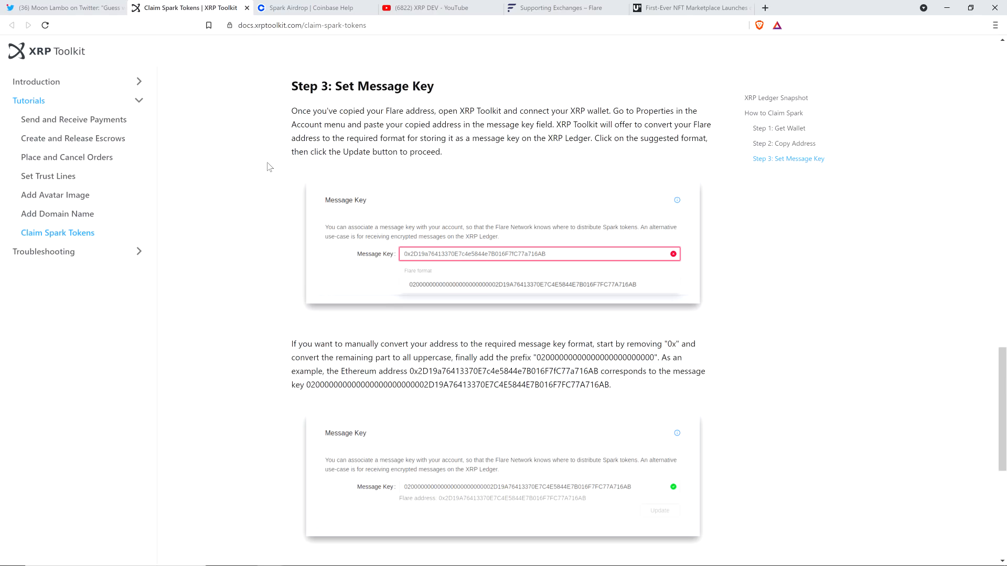
pyautogui.moveTo(411, 174)
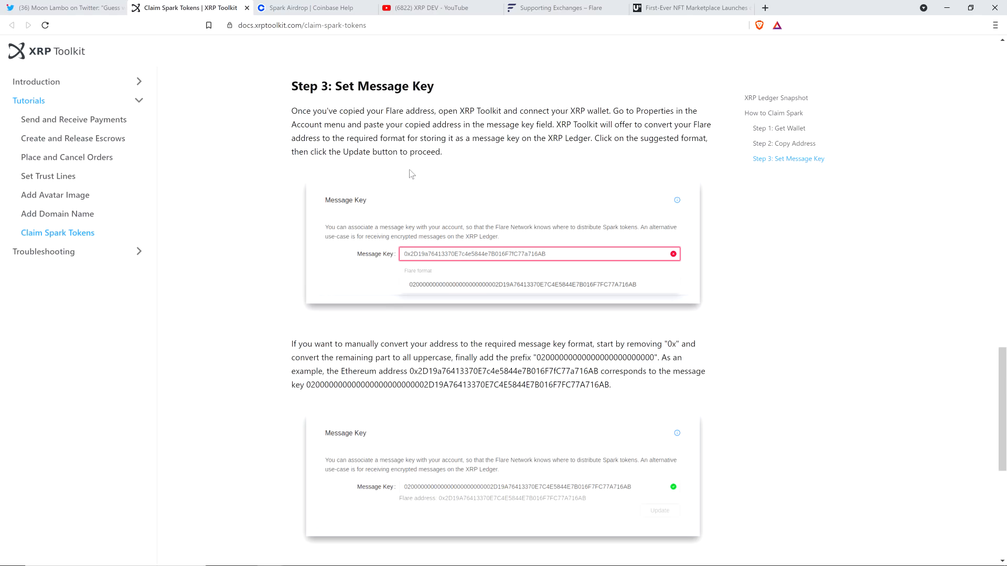
pyautogui.moveTo(246, 165)
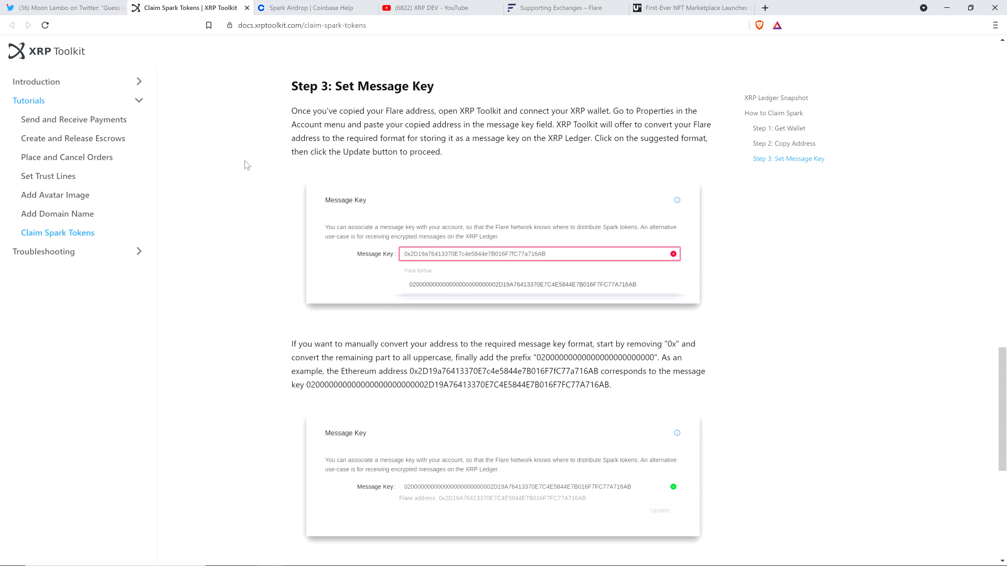
pyautogui.moveTo(297, 165)
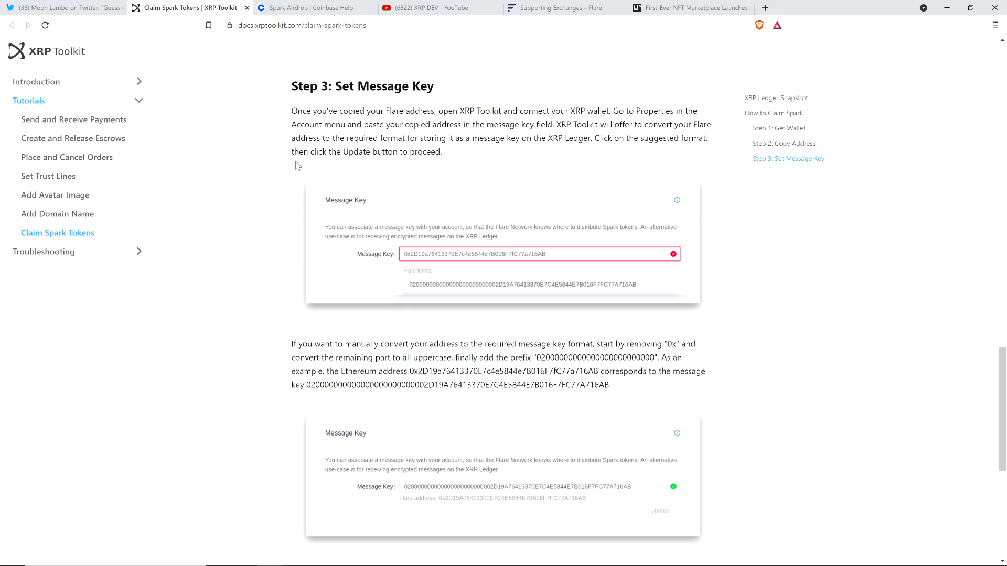
pyautogui.moveTo(268, 160)
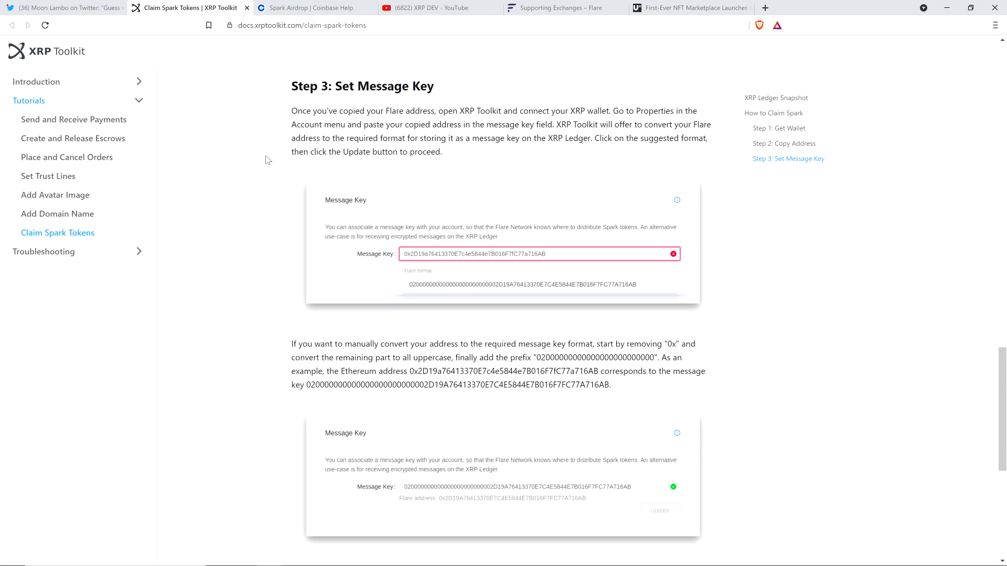
pyautogui.moveTo(401, 178)
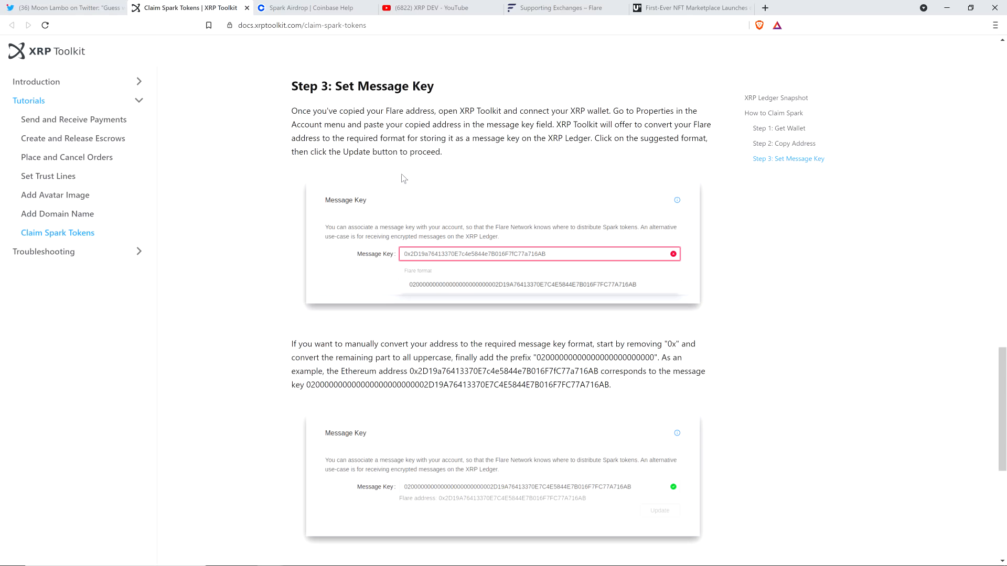
pyautogui.moveTo(241, 170)
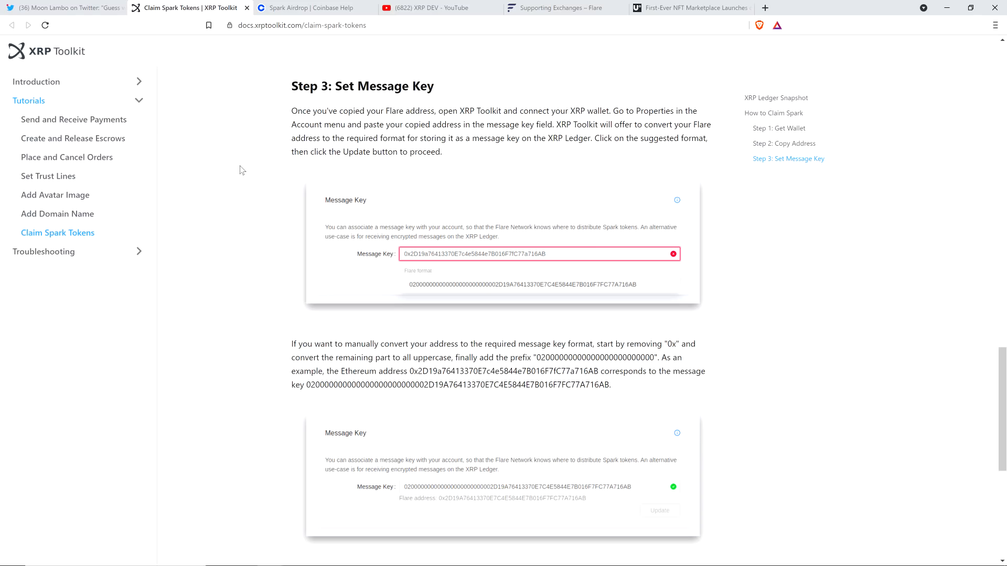
pyautogui.moveTo(244, 172)
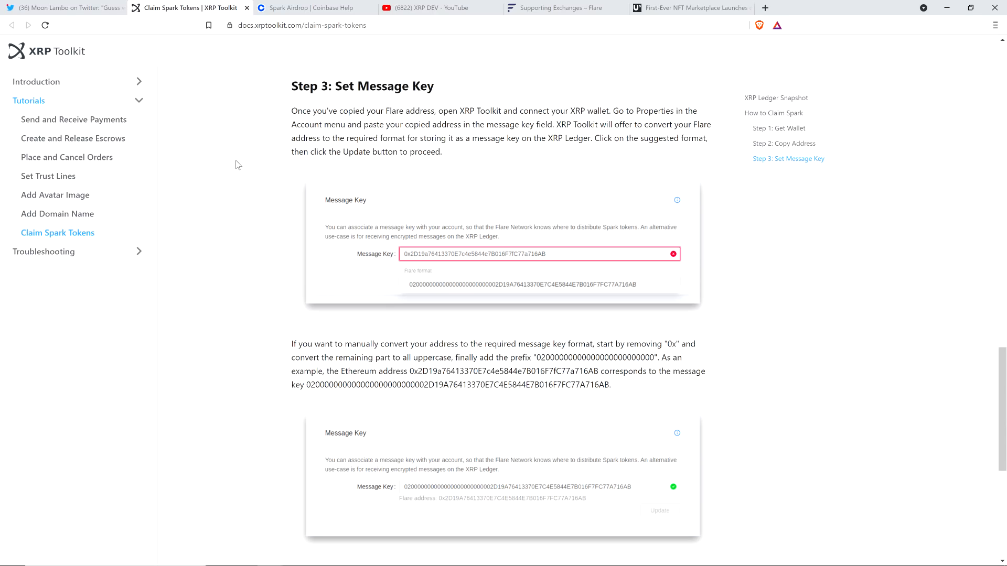
pyautogui.moveTo(251, 102)
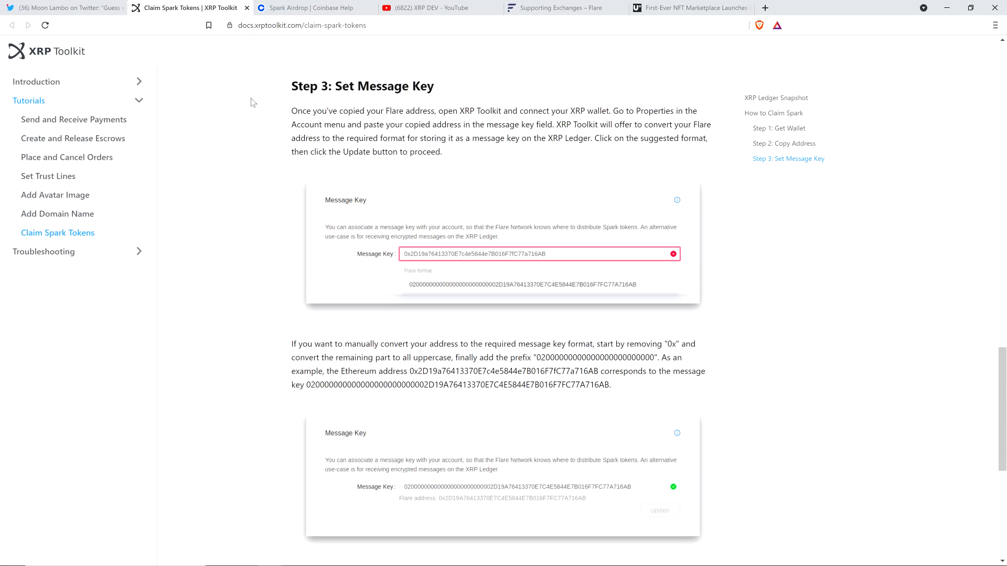
pyautogui.moveTo(255, 66)
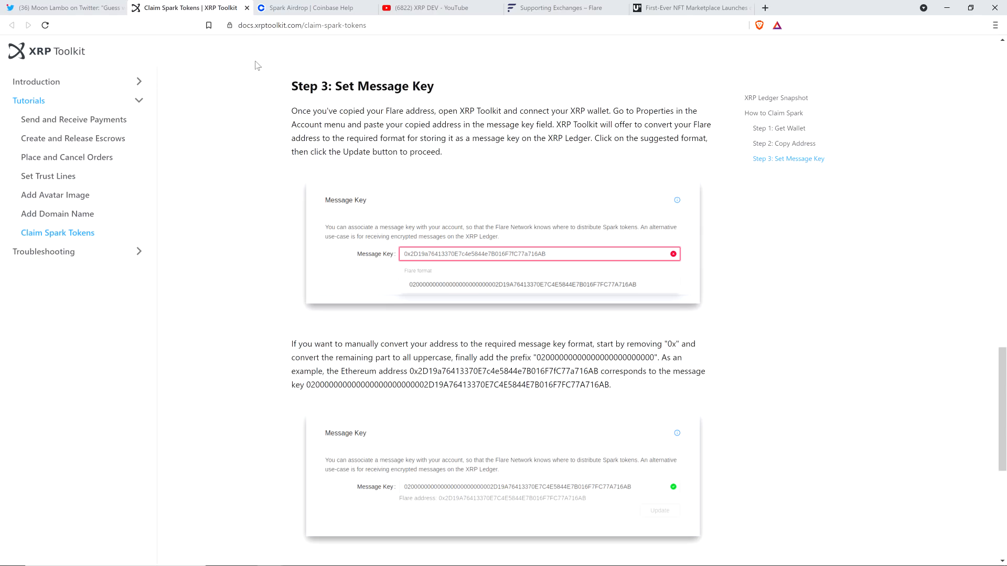
pyautogui.moveTo(244, 82)
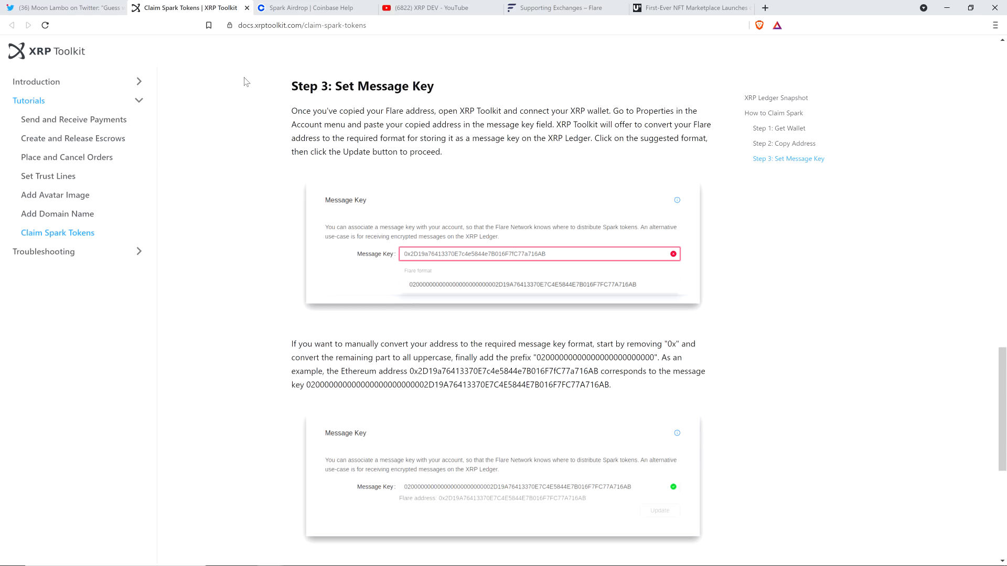
pyautogui.moveTo(211, 87)
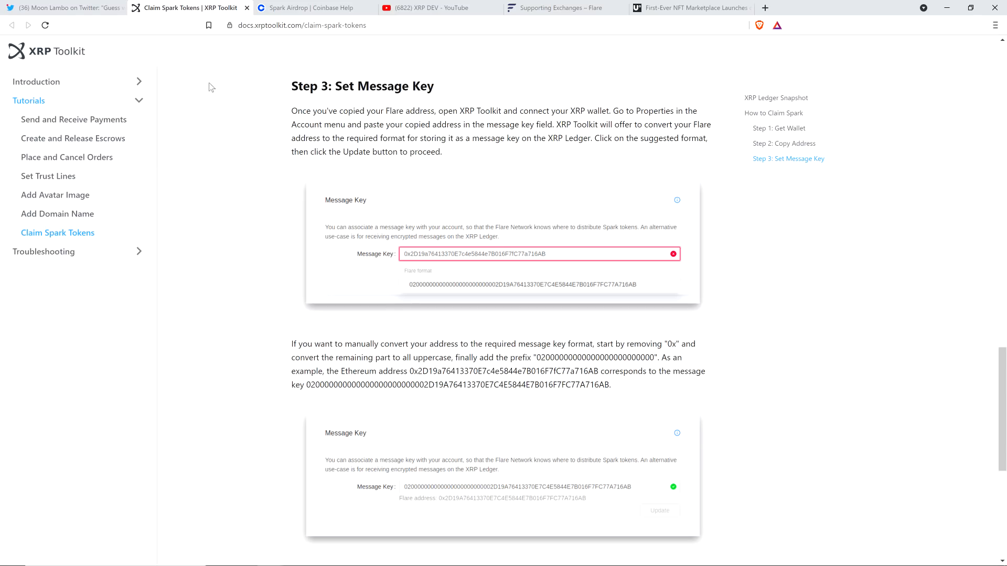
pyautogui.moveTo(201, 94)
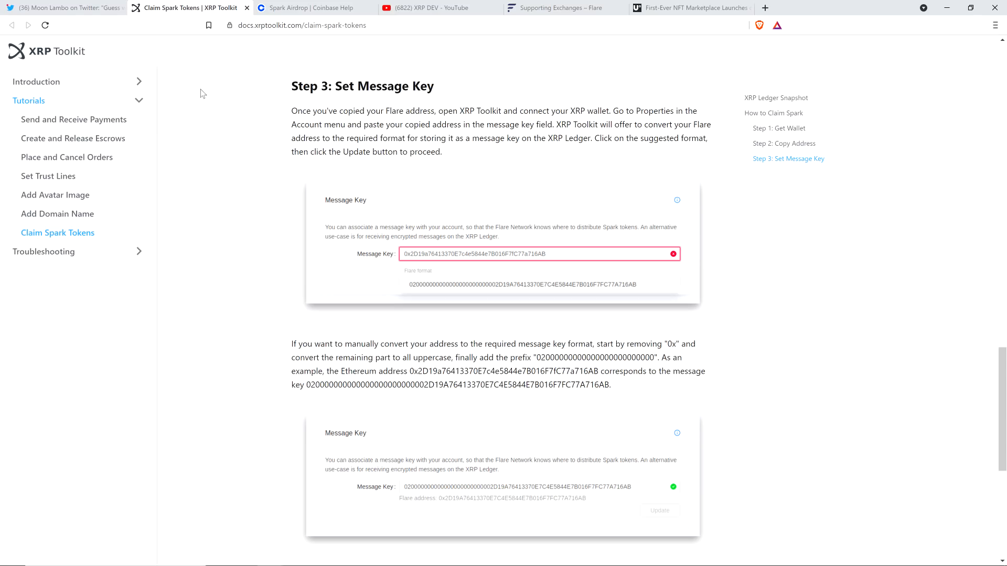
pyautogui.moveTo(380, 101)
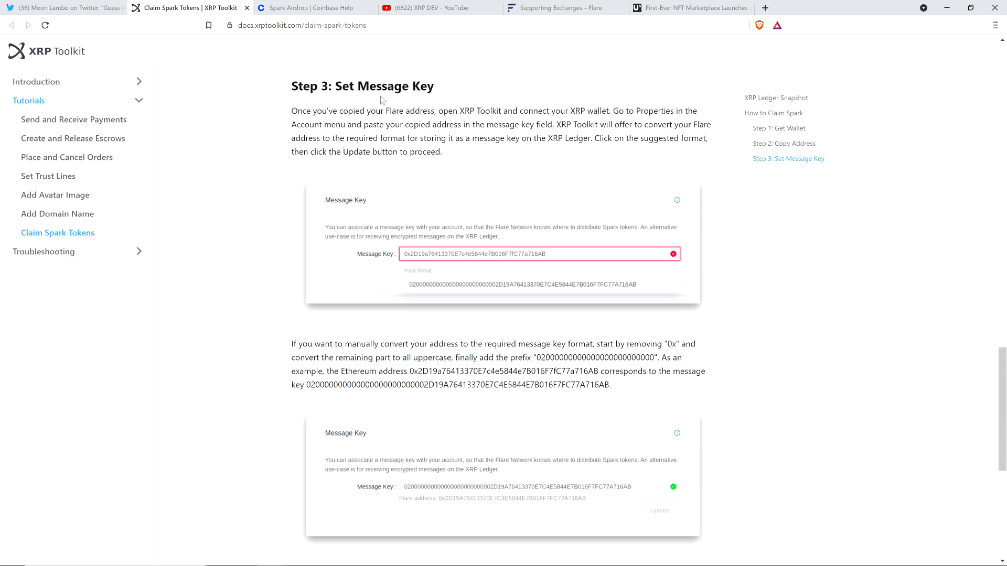
pyautogui.moveTo(434, 7)
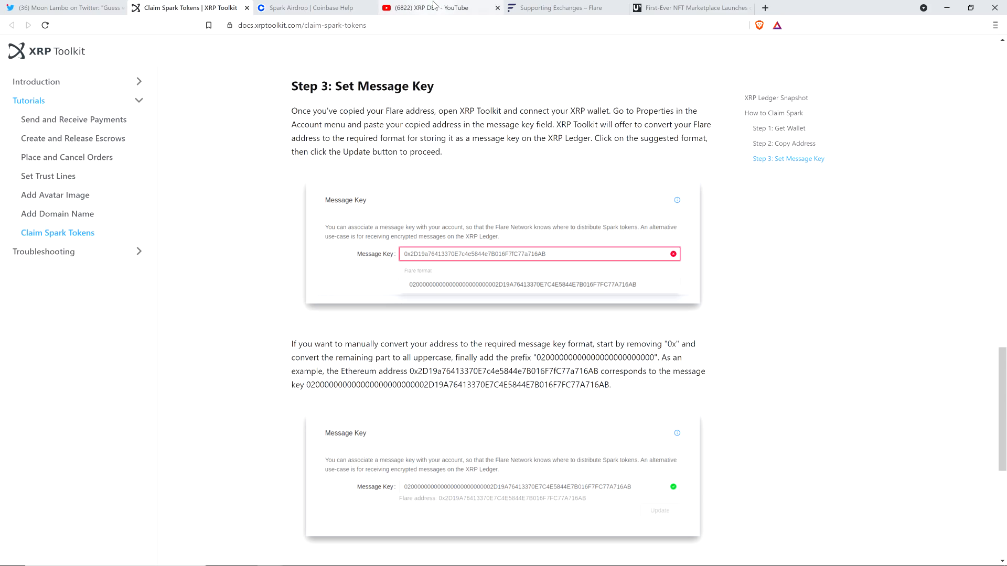
# - Return to the XRP DEV YouTube tab and scroll its Videos grid down and back up
pyautogui.click(425, 8)
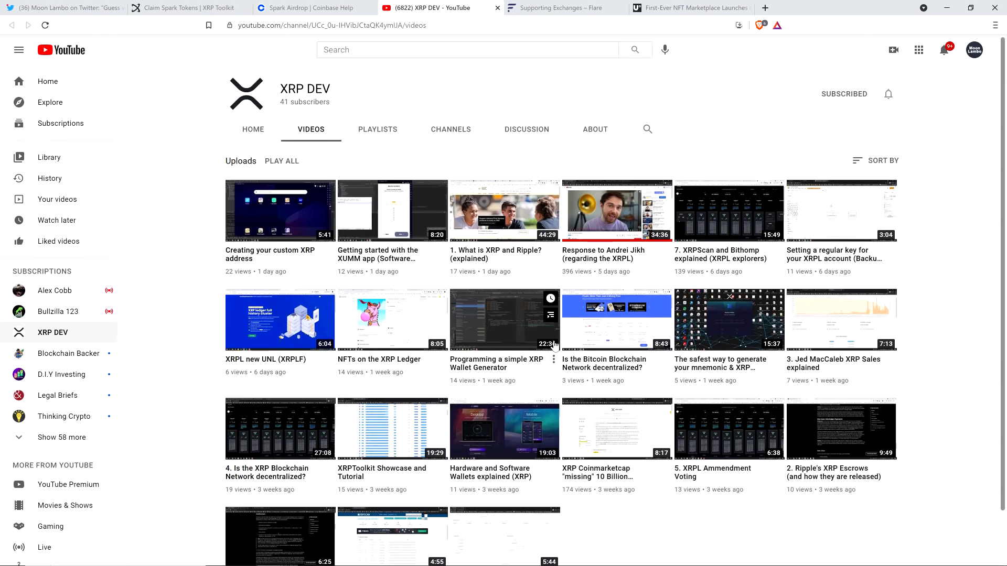
pyautogui.moveTo(532, 307)
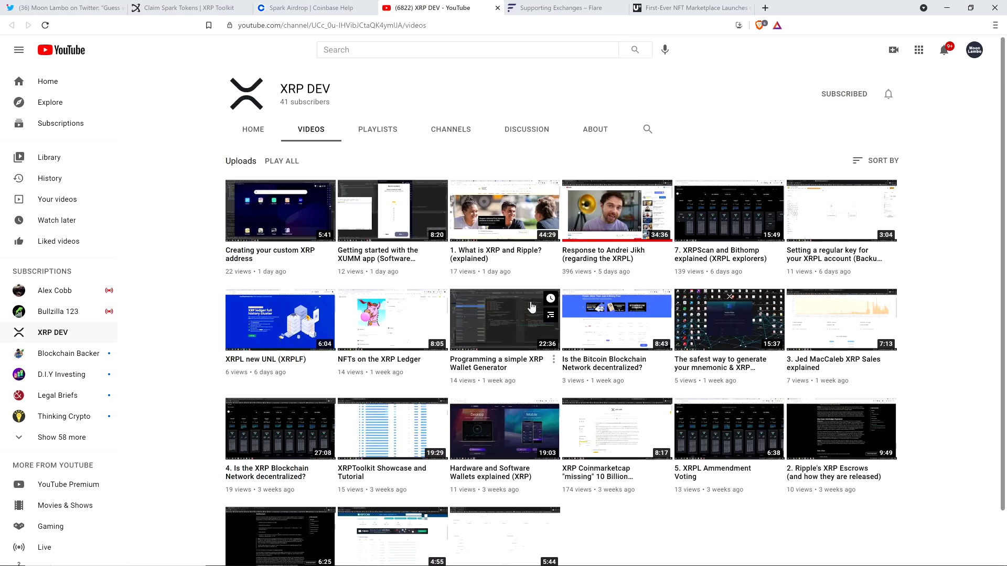
pyautogui.scroll(-3)
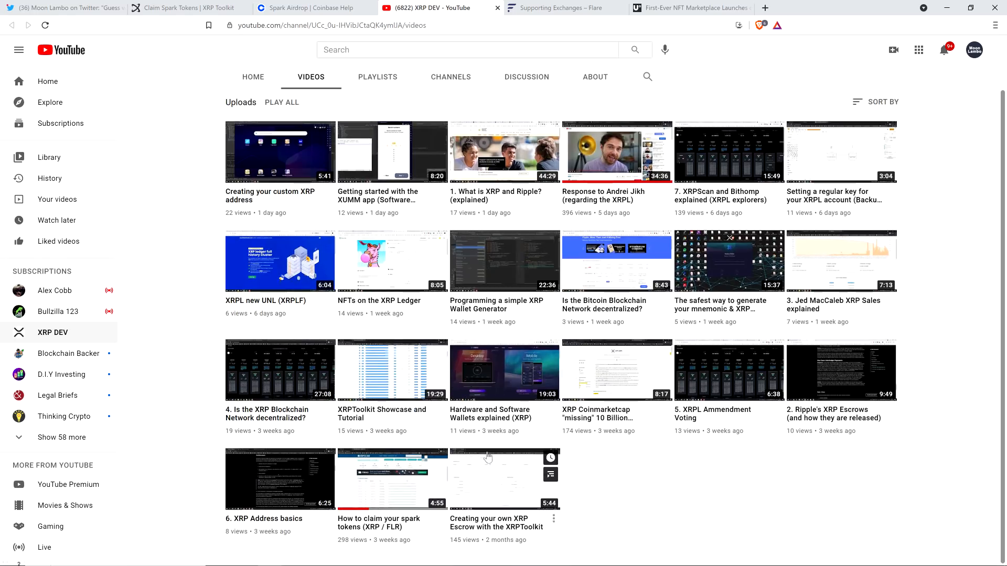
pyautogui.moveTo(428, 429)
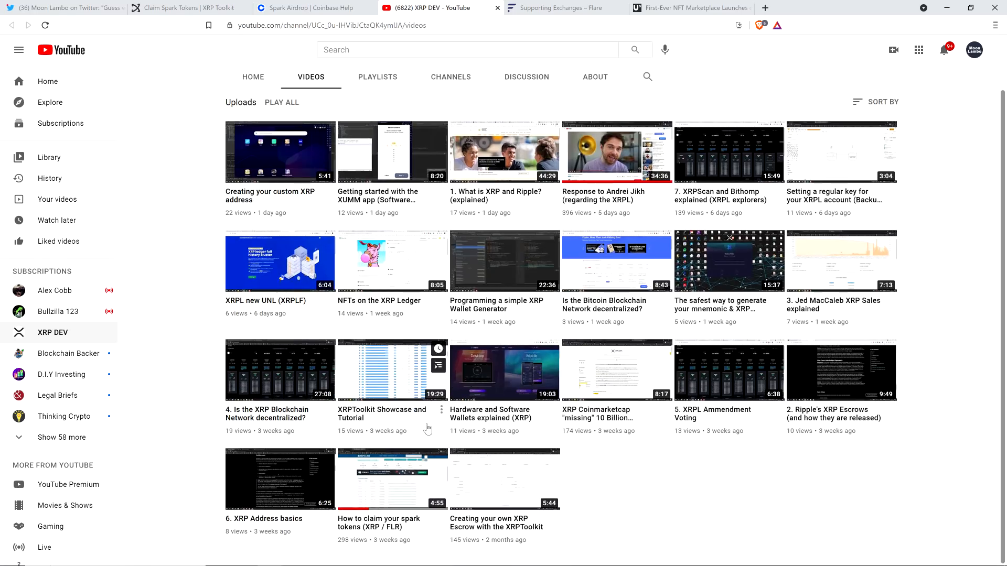
pyautogui.moveTo(593, 470)
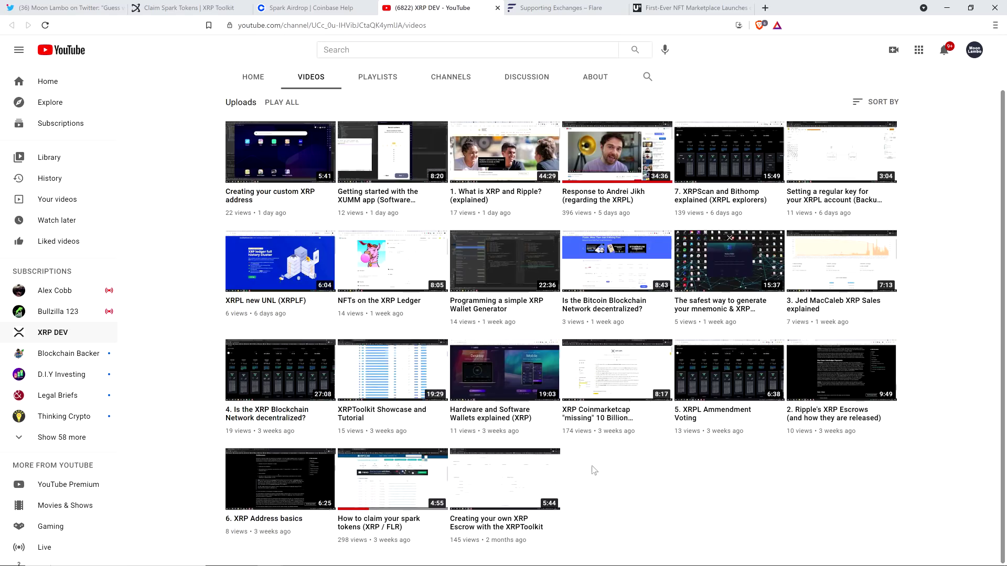
pyautogui.moveTo(641, 484)
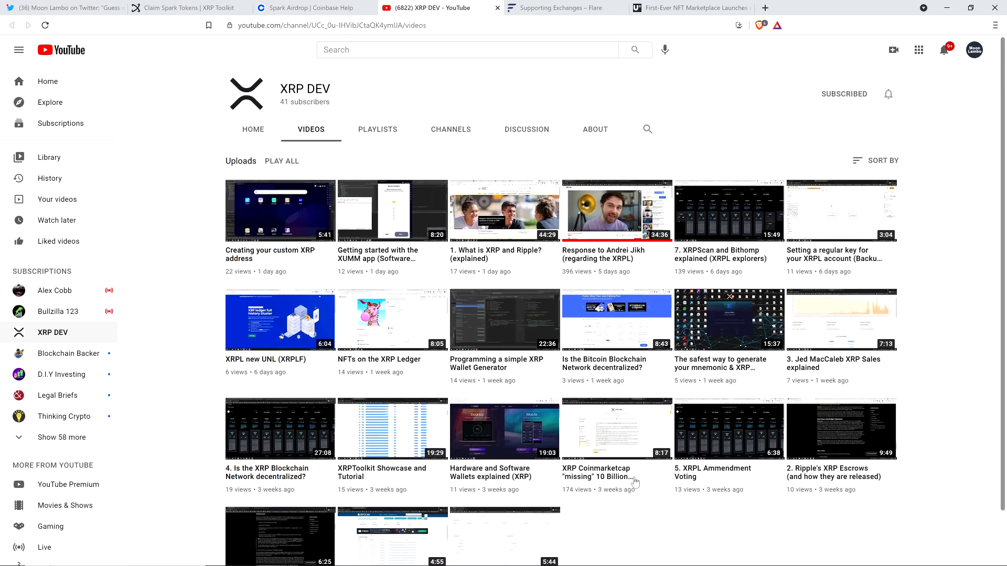
pyautogui.scroll(-3)
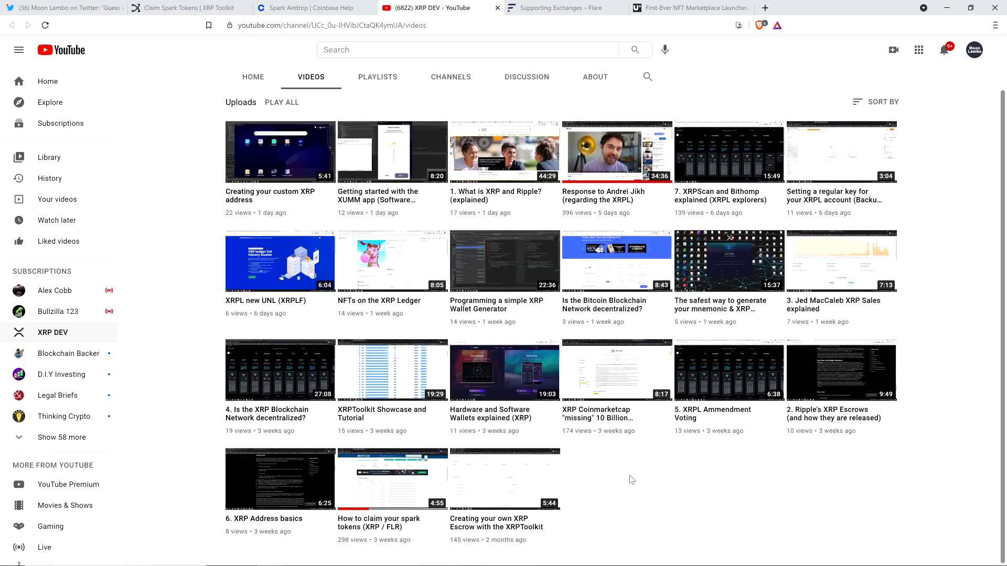
pyautogui.scroll(3)
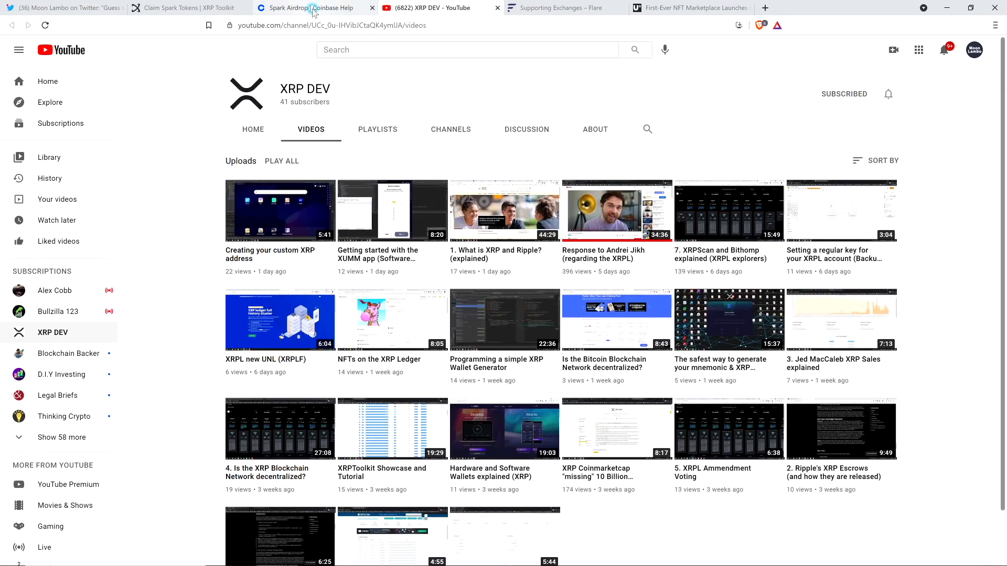
# - Reread the Claim Spark Tokens guide through Step 3, then scroll back to its top
pyautogui.click(186, 7)
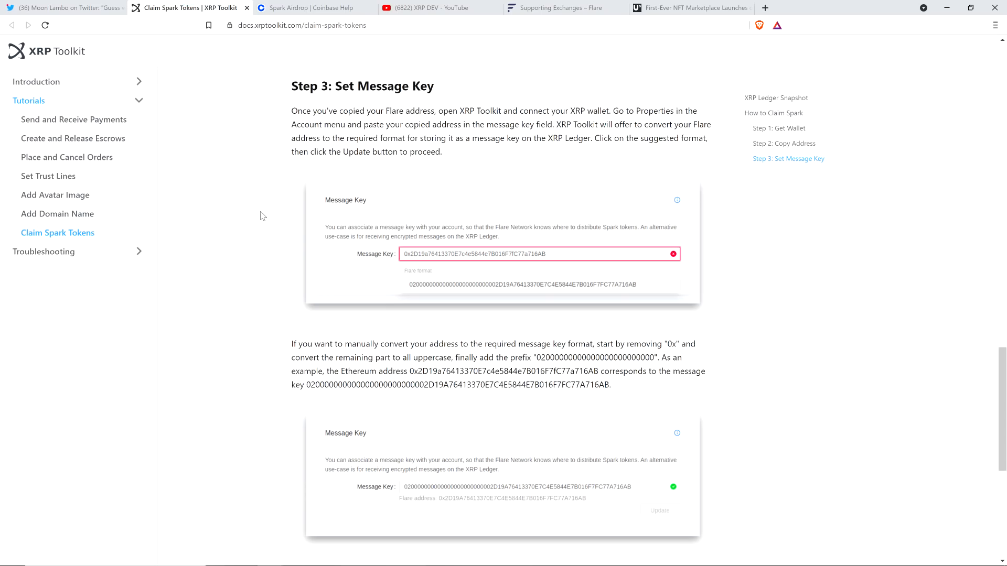
pyautogui.scroll(3)
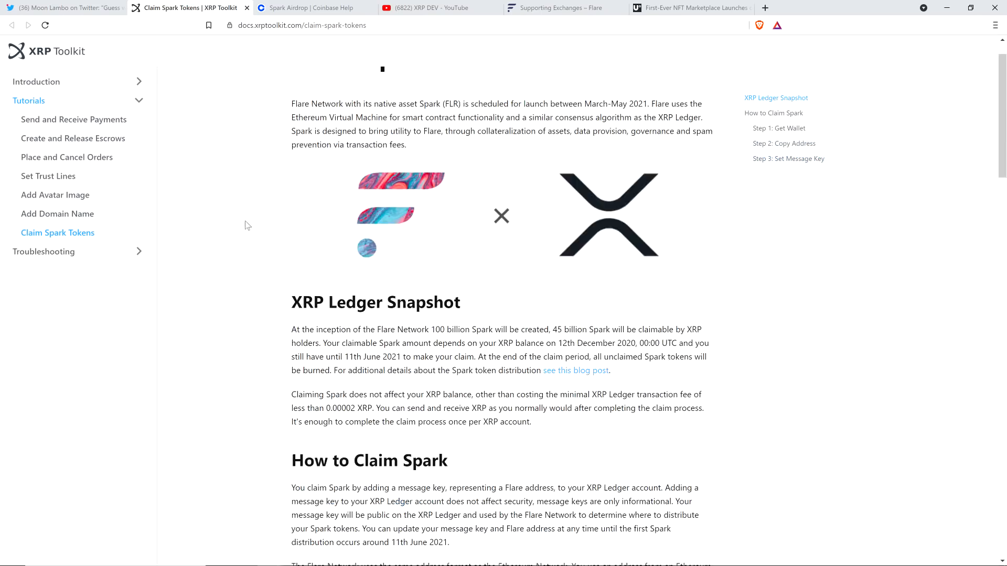
pyautogui.scroll(-3)
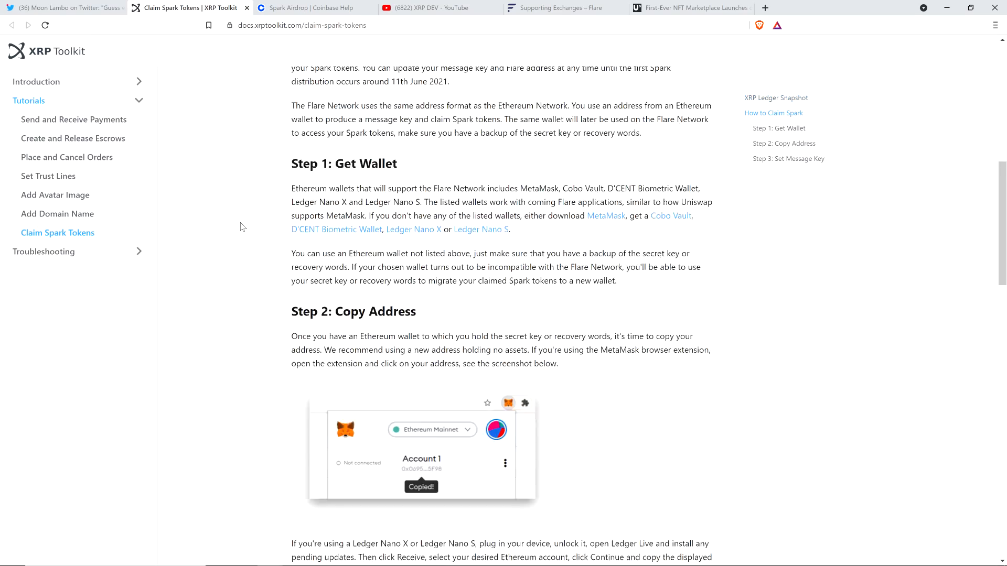
pyautogui.scroll(-3)
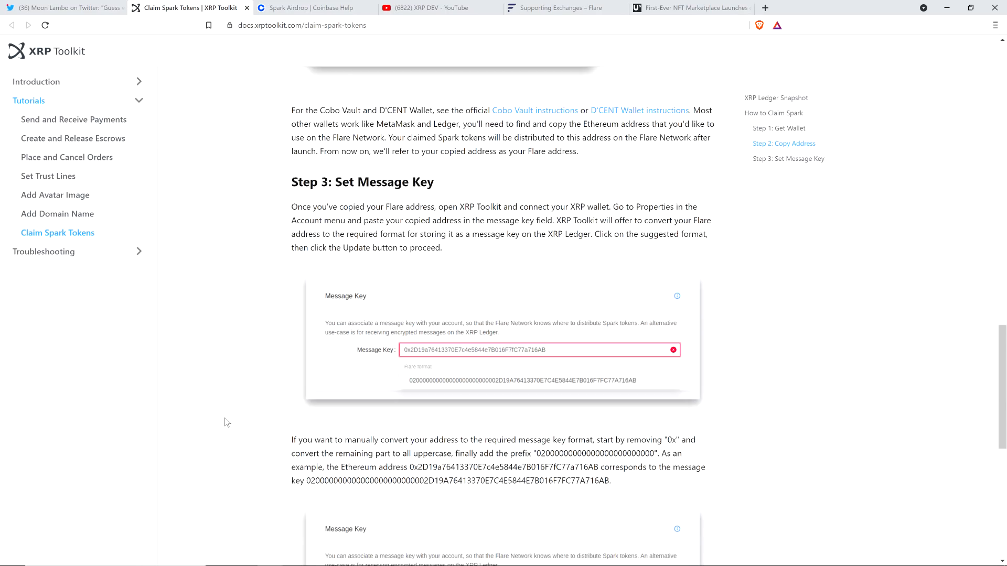
pyautogui.scroll(-3)
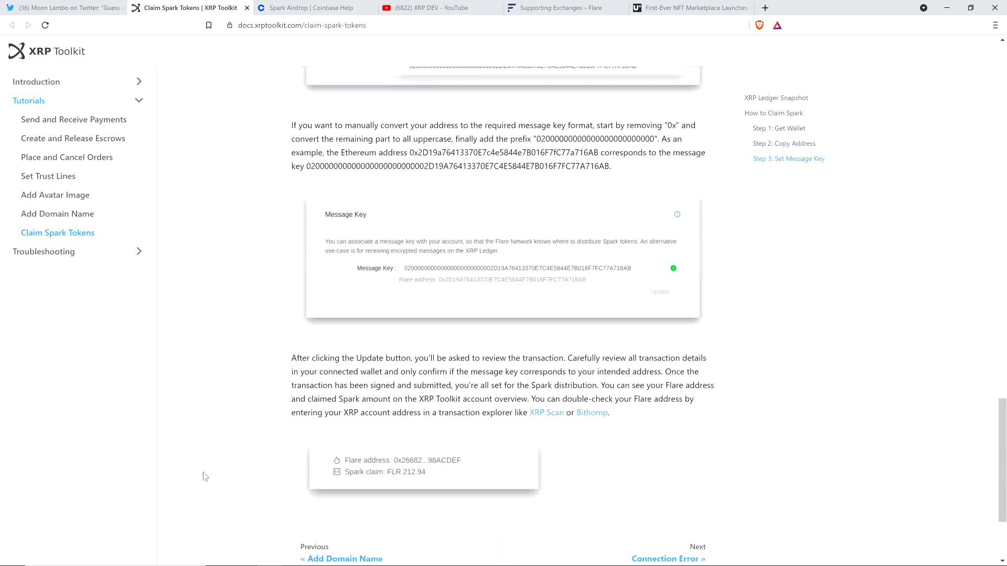
pyautogui.moveTo(223, 400)
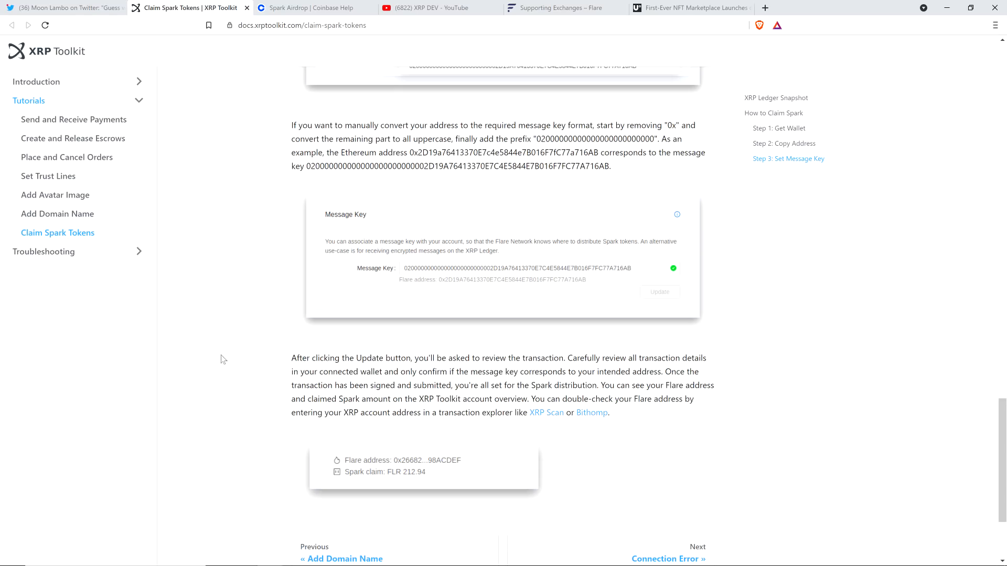
pyautogui.moveTo(220, 344)
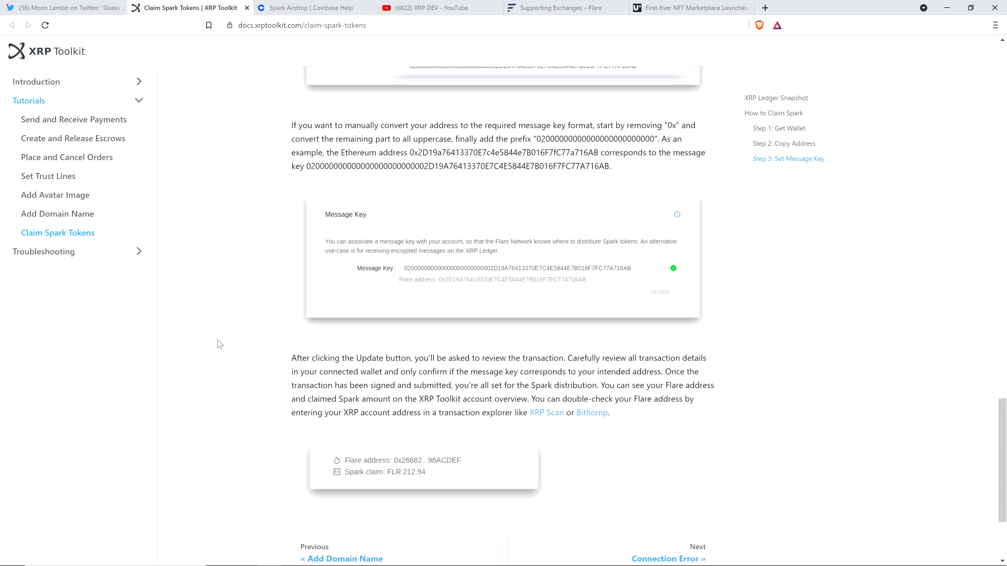
pyautogui.scroll(3)
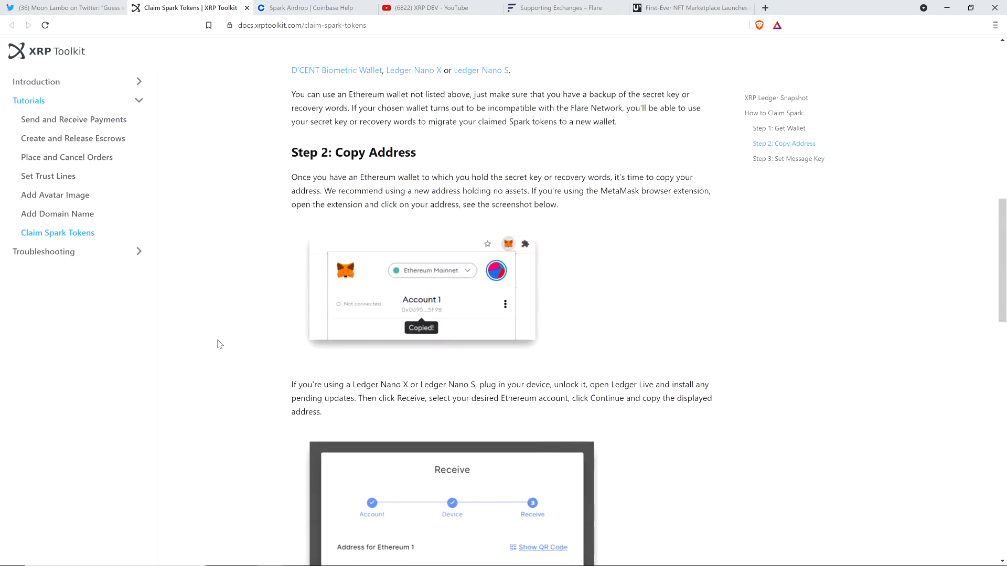
pyautogui.scroll(3)
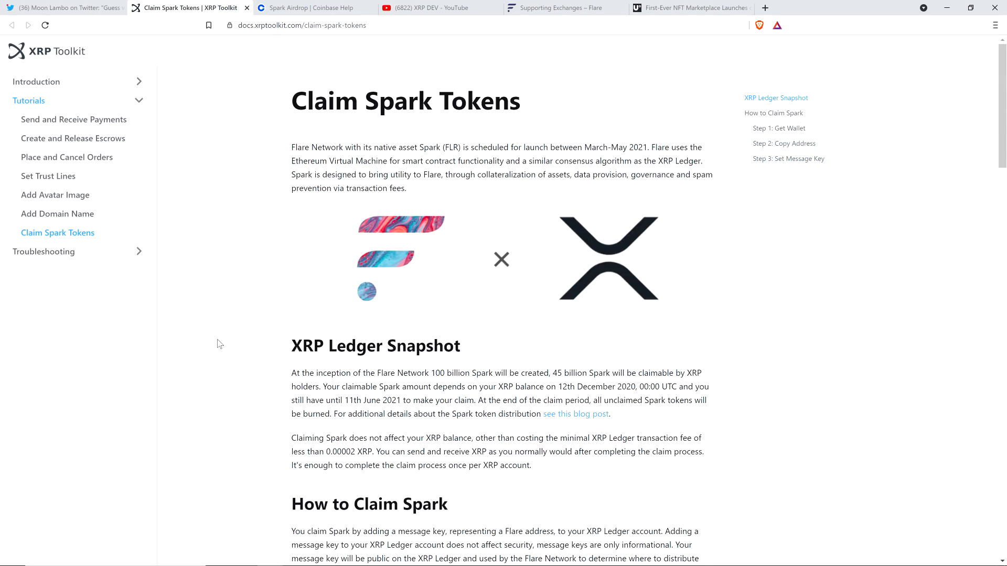
pyautogui.moveTo(302, 62)
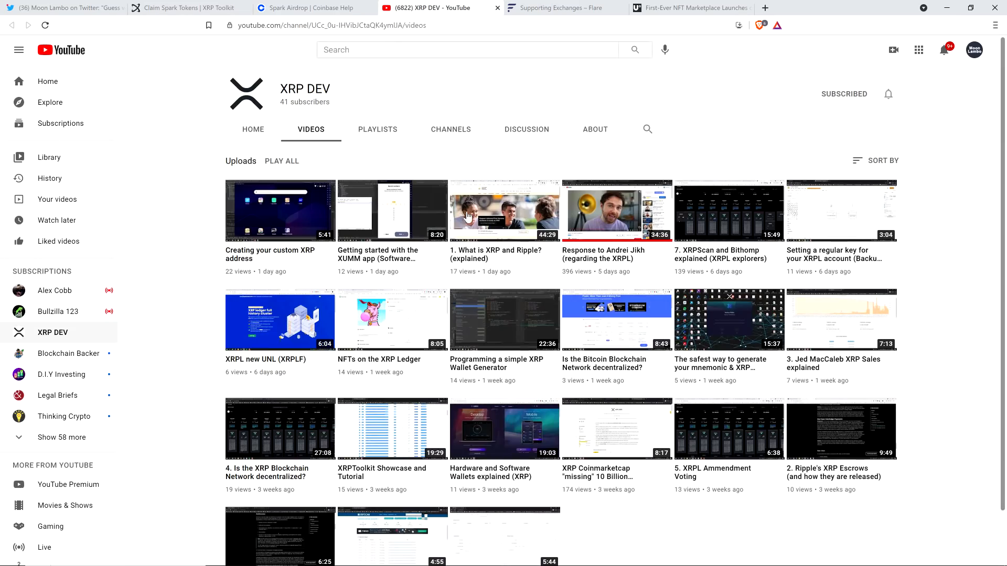
pyautogui.moveTo(348, 94)
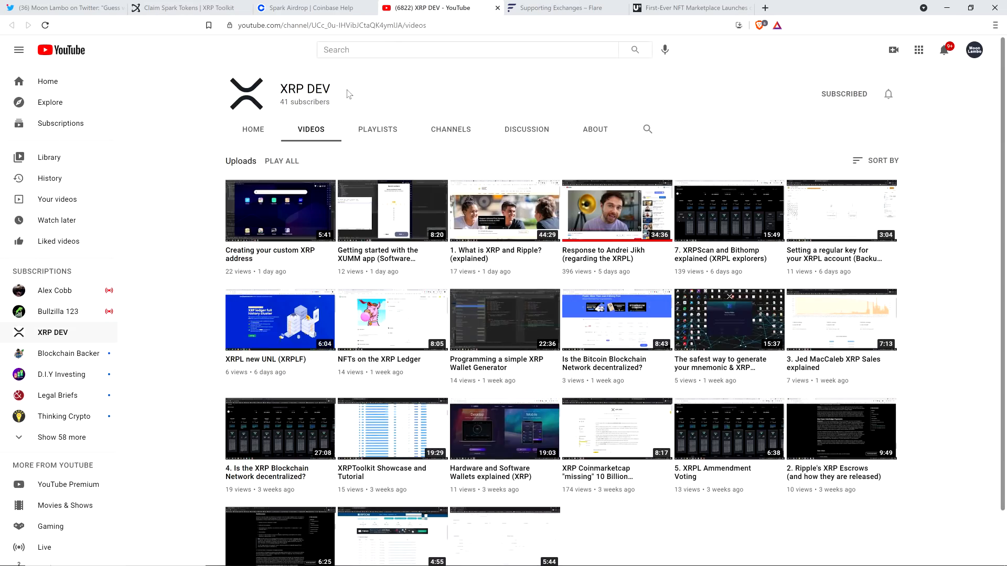
pyautogui.moveTo(572, 342)
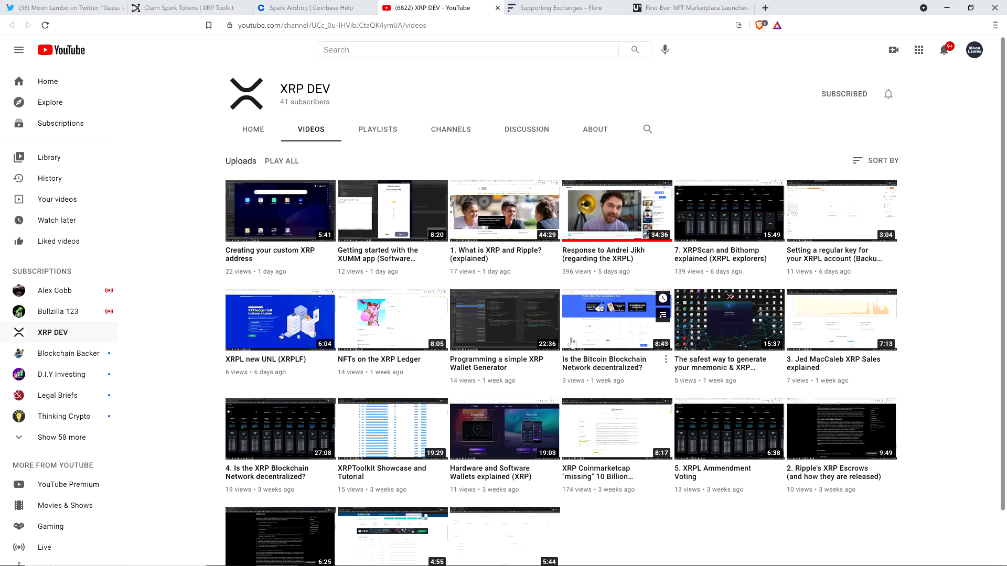
pyautogui.scroll(-3)
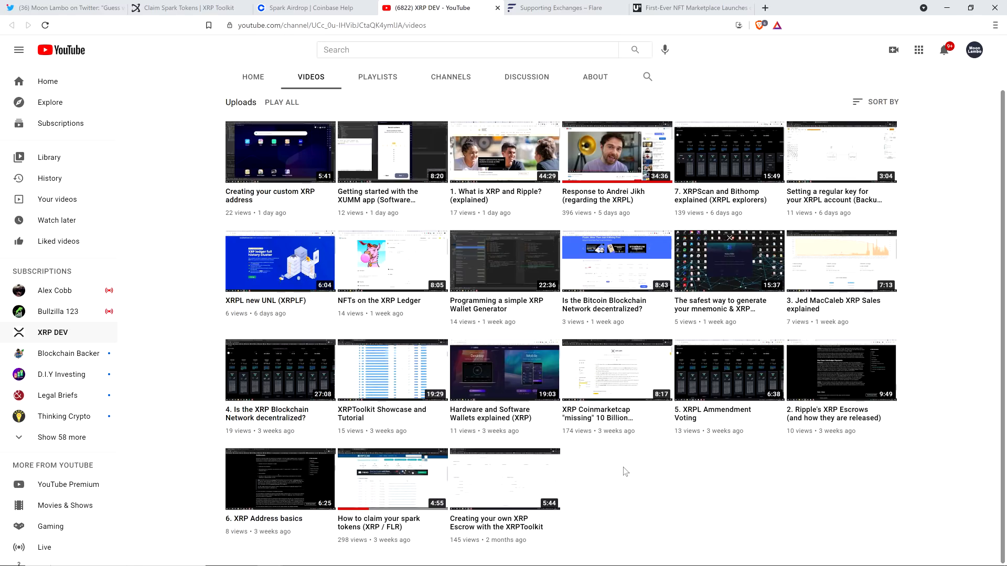
pyautogui.moveTo(591, 501)
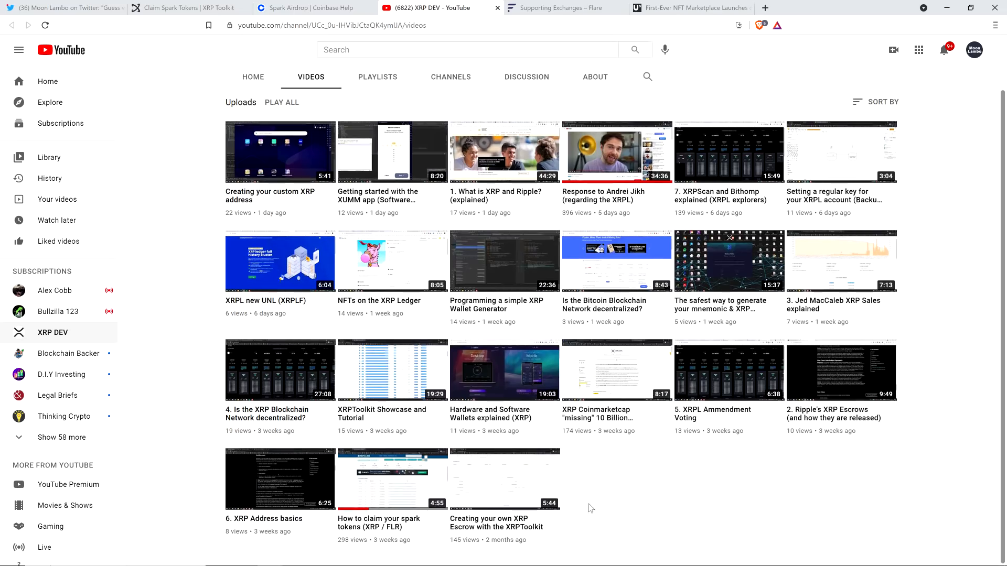
pyautogui.scroll(3)
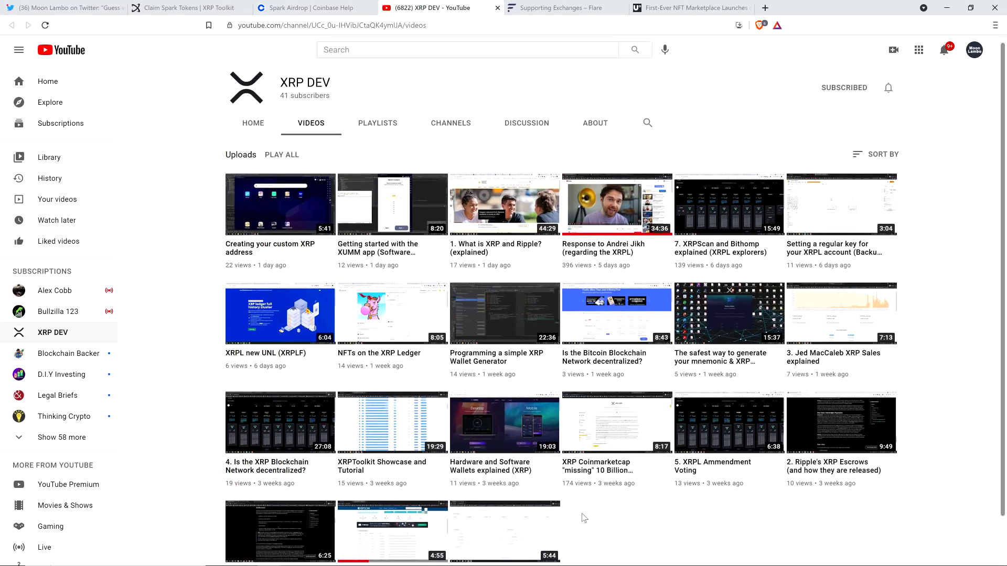
pyautogui.scroll(-3)
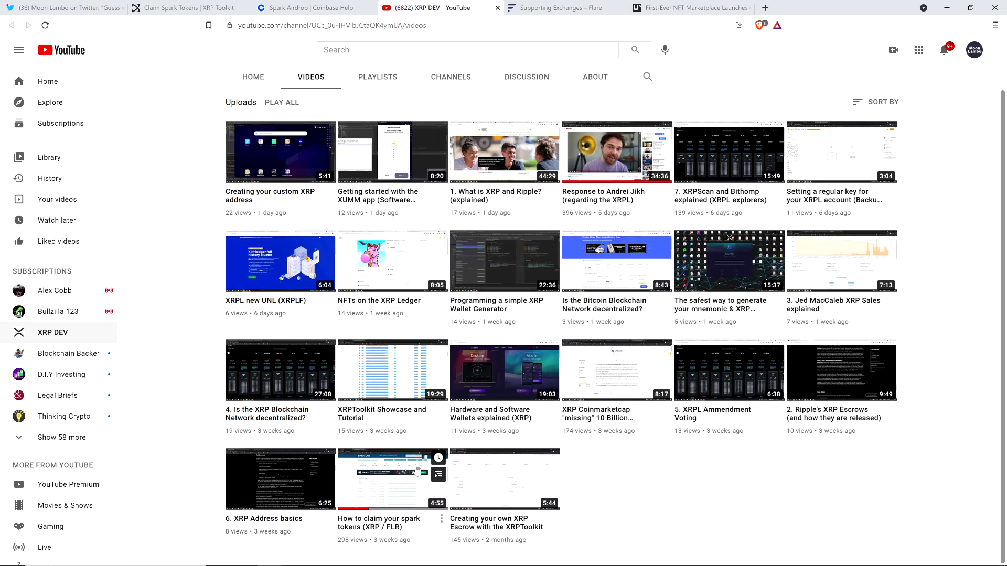
pyautogui.moveTo(618, 472)
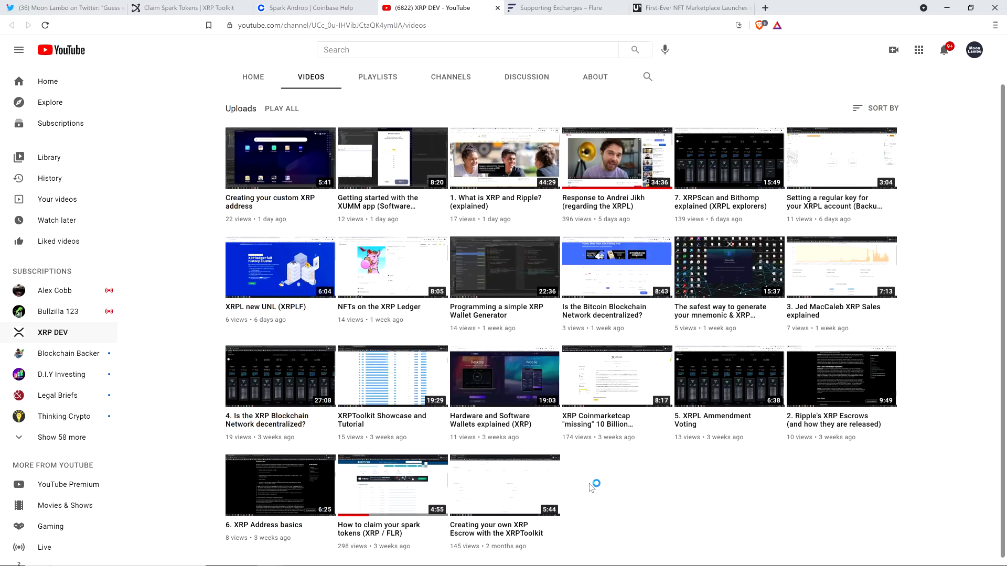
pyautogui.moveTo(652, 501)
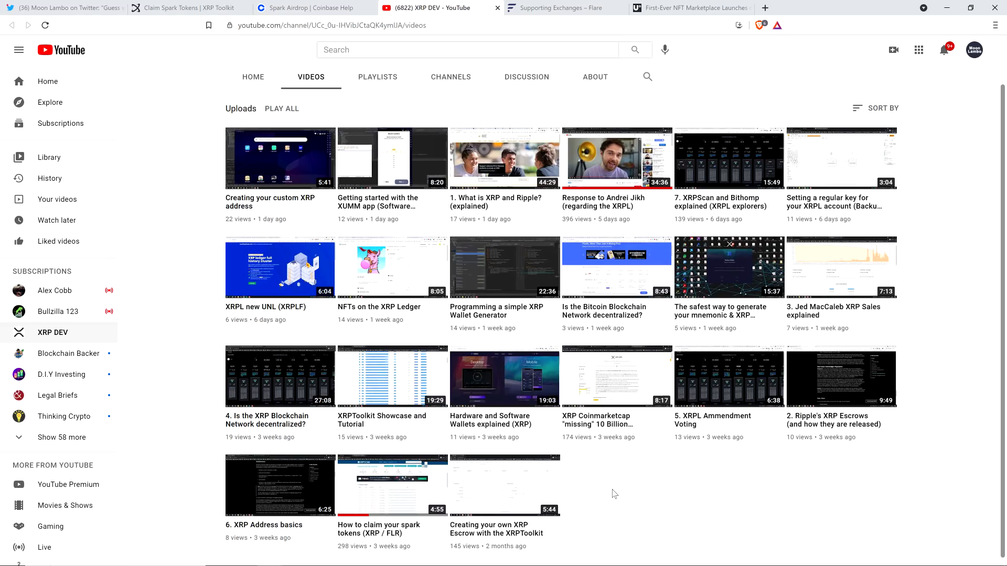
pyautogui.moveTo(608, 500)
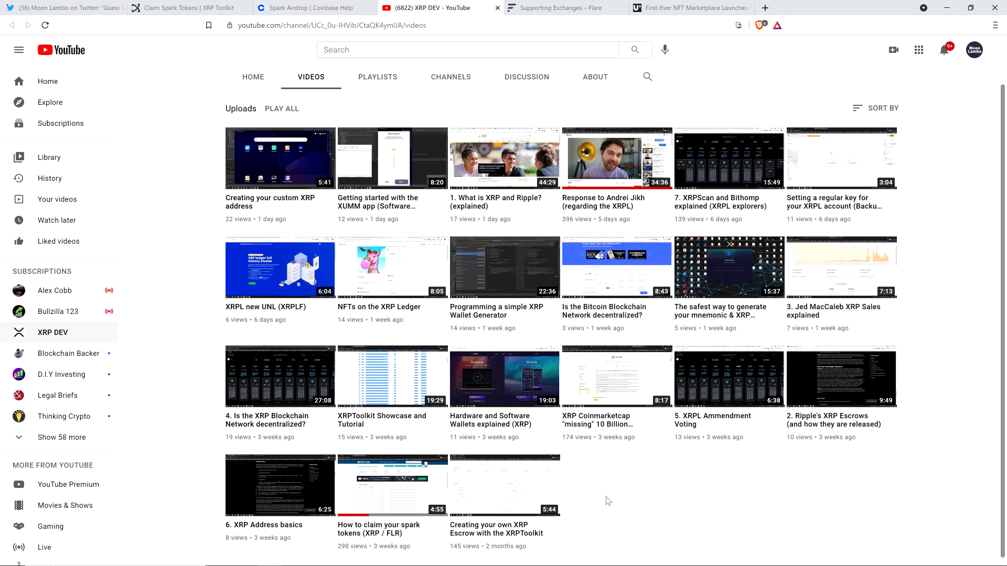
pyautogui.moveTo(601, 498)
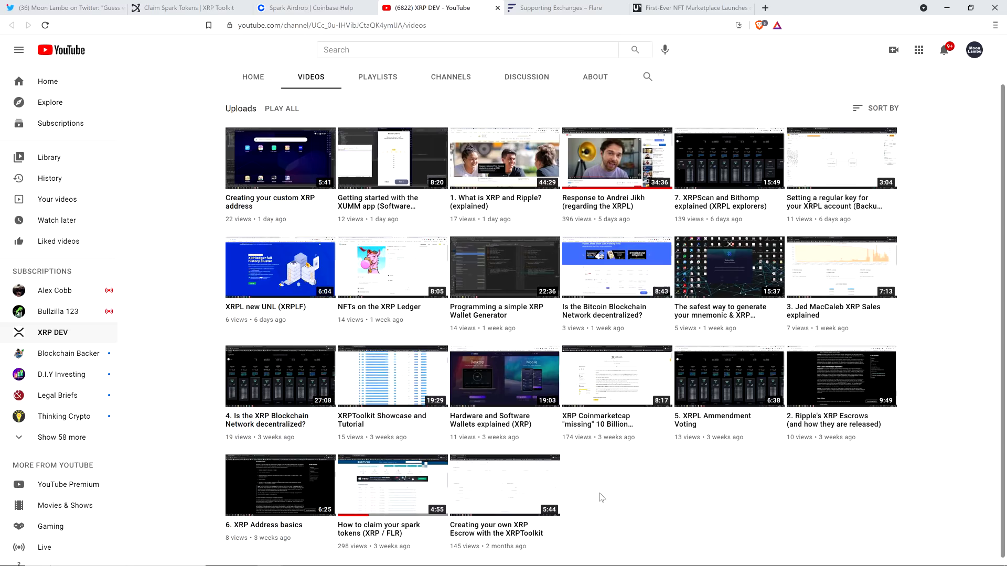
pyautogui.moveTo(590, 481)
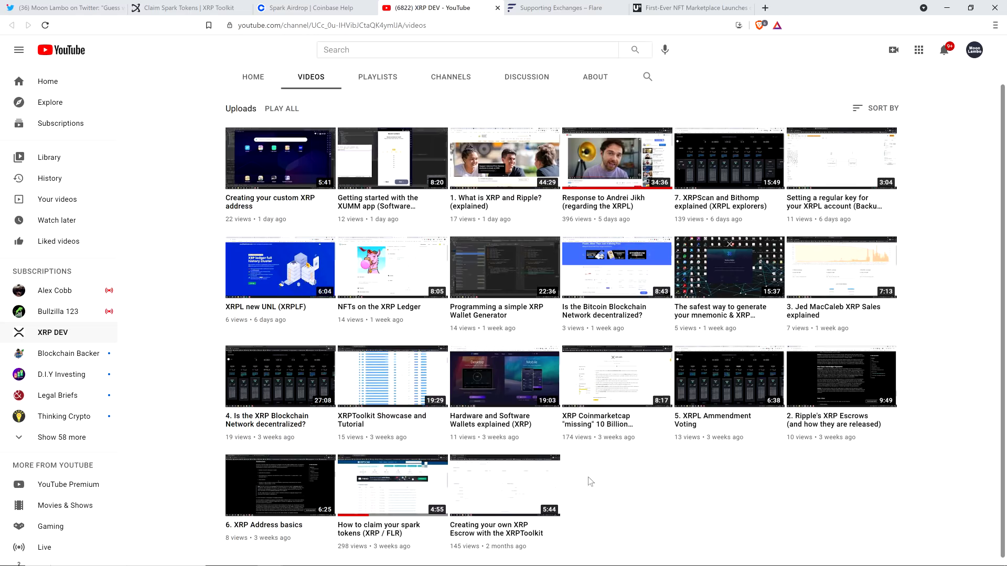
pyautogui.moveTo(606, 510)
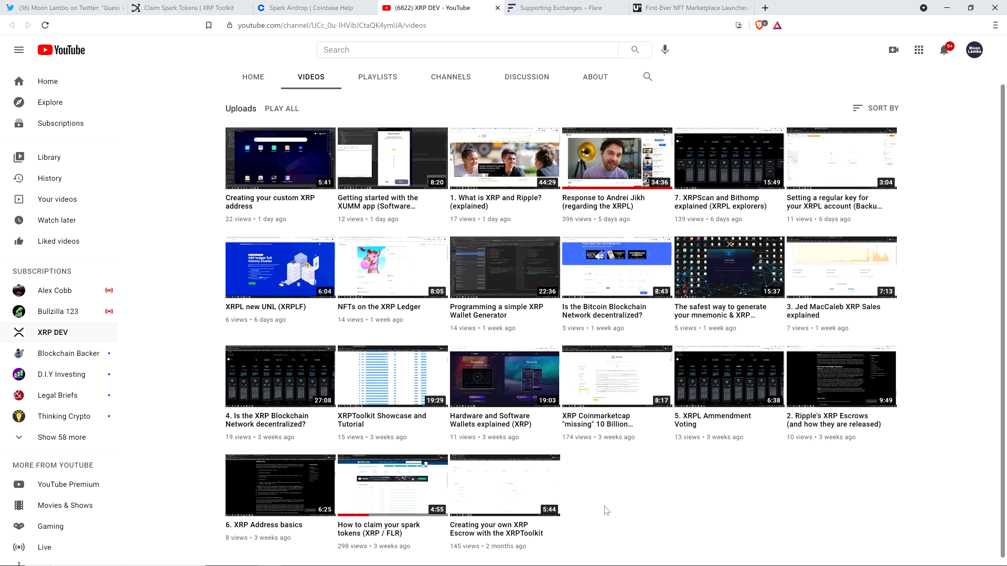
pyautogui.moveTo(601, 486)
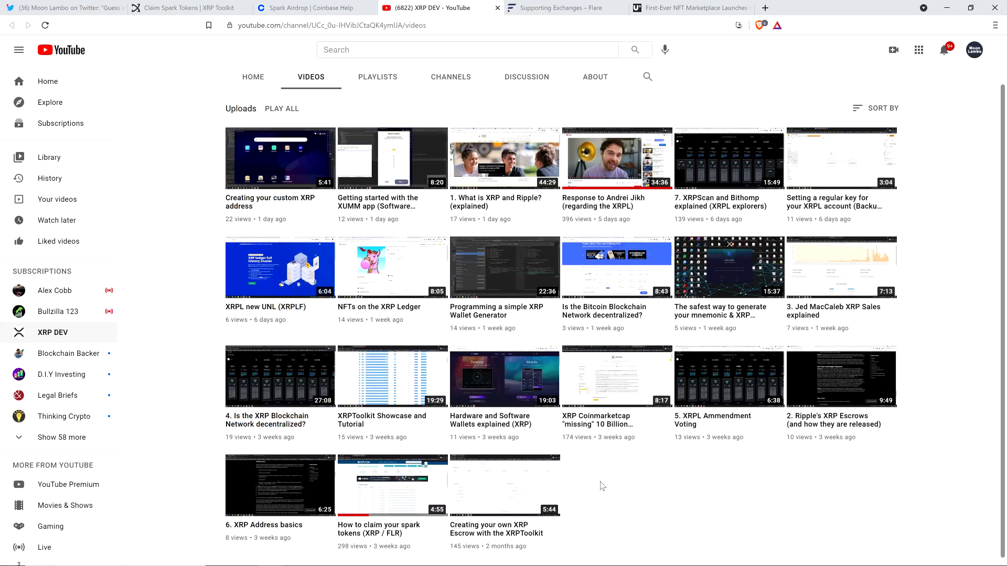
pyautogui.moveTo(597, 470)
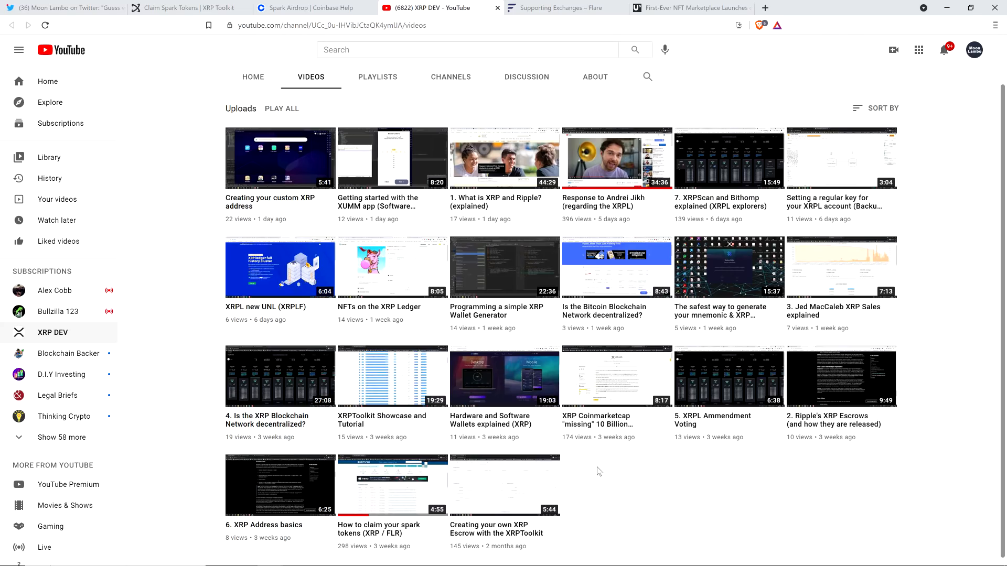
pyautogui.scroll(3)
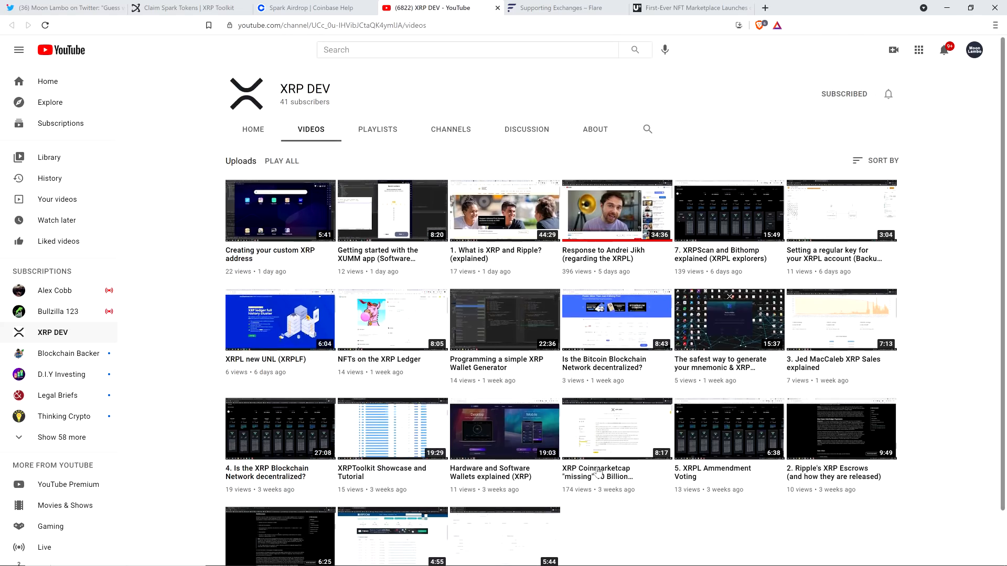
pyautogui.scroll(-3)
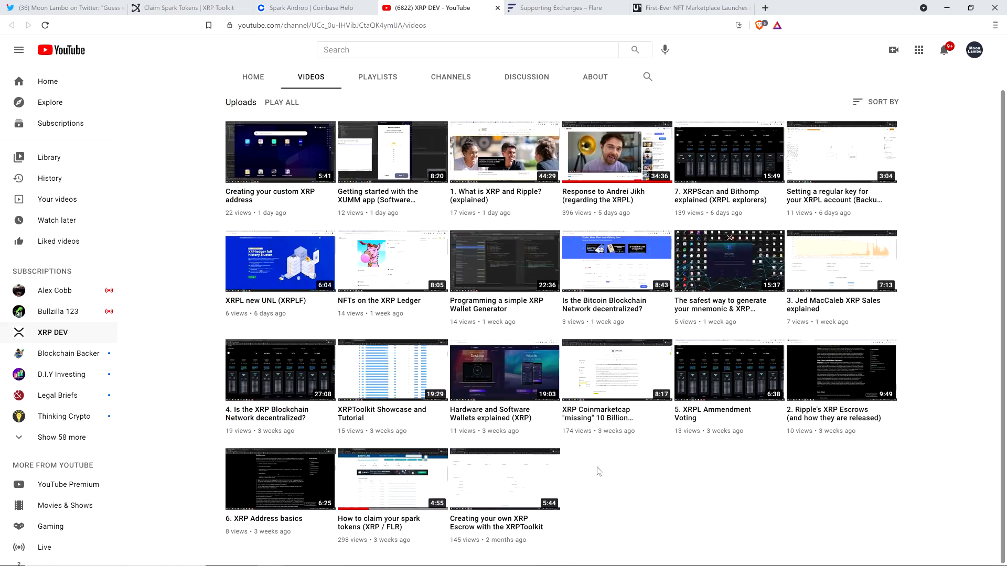
pyautogui.moveTo(610, 474)
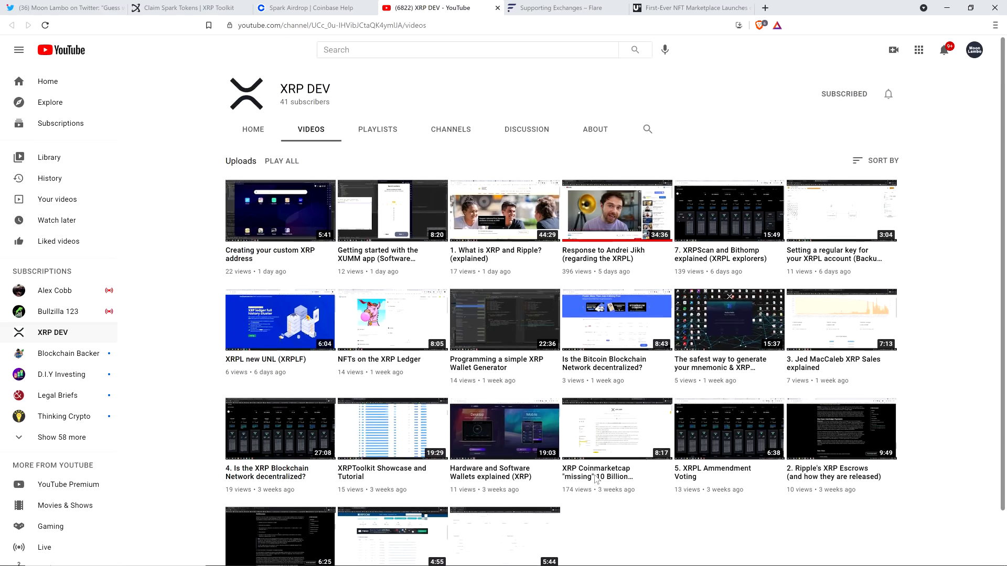
pyautogui.moveTo(352, 78)
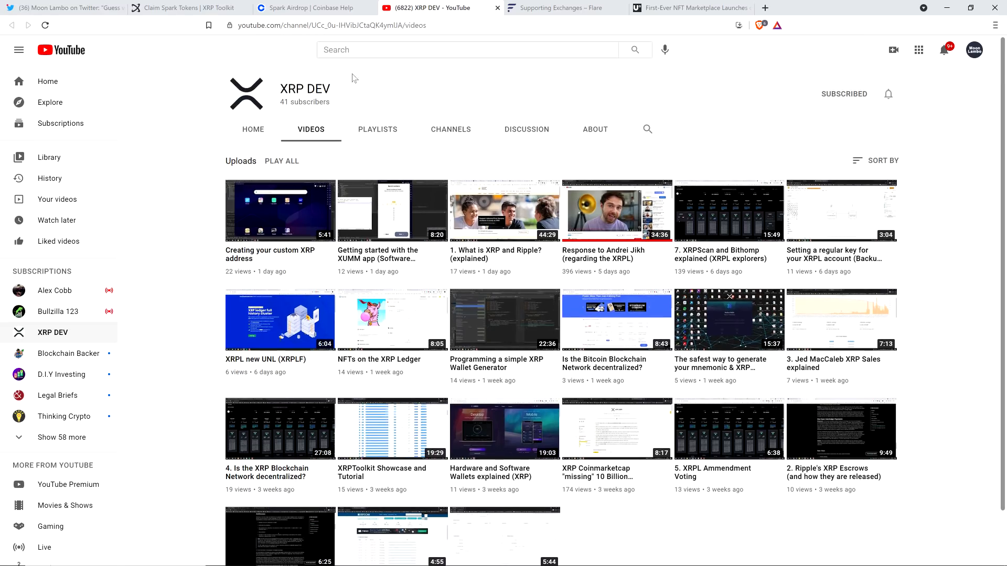
pyautogui.moveTo(246, 57)
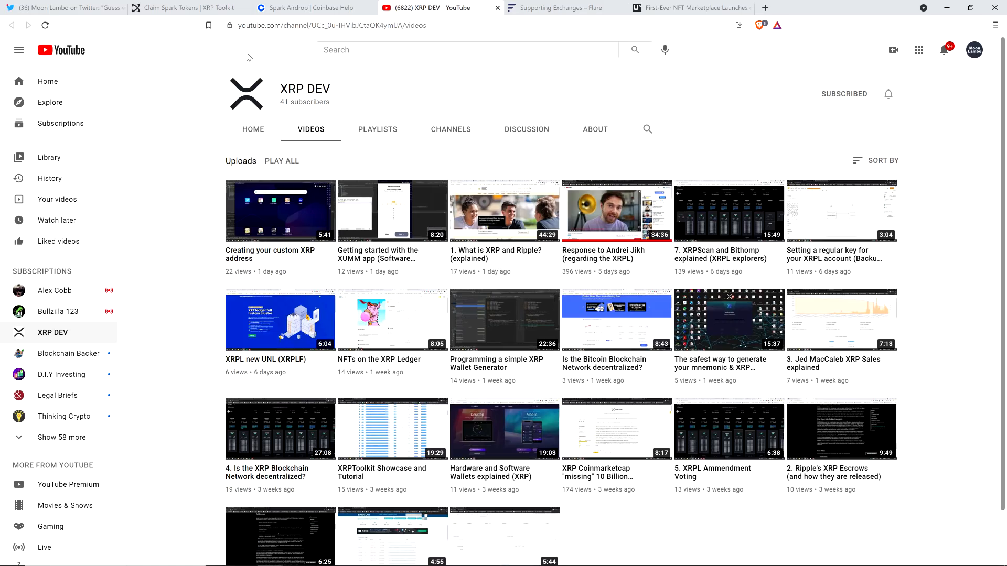
pyautogui.scroll(-3)
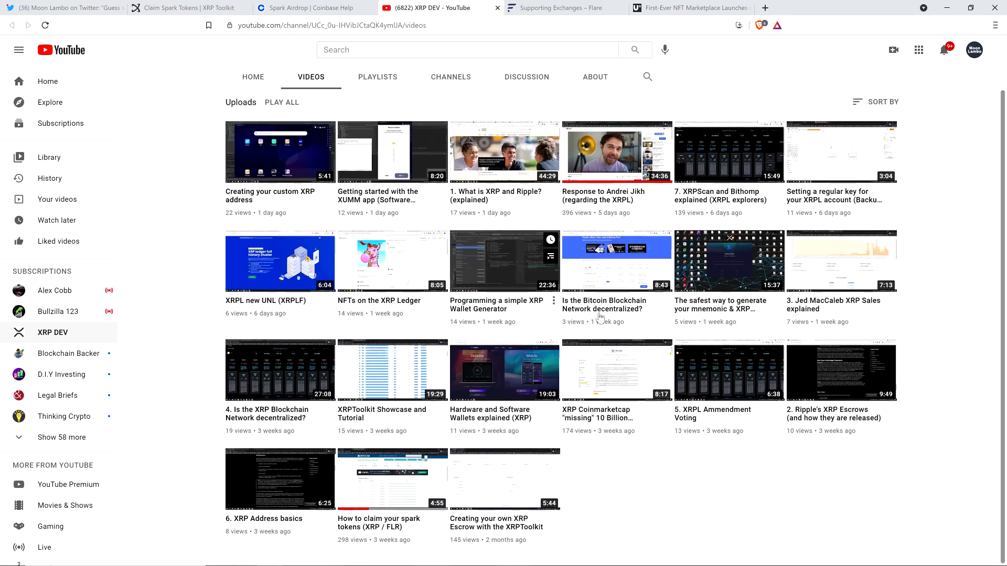
pyautogui.moveTo(634, 365)
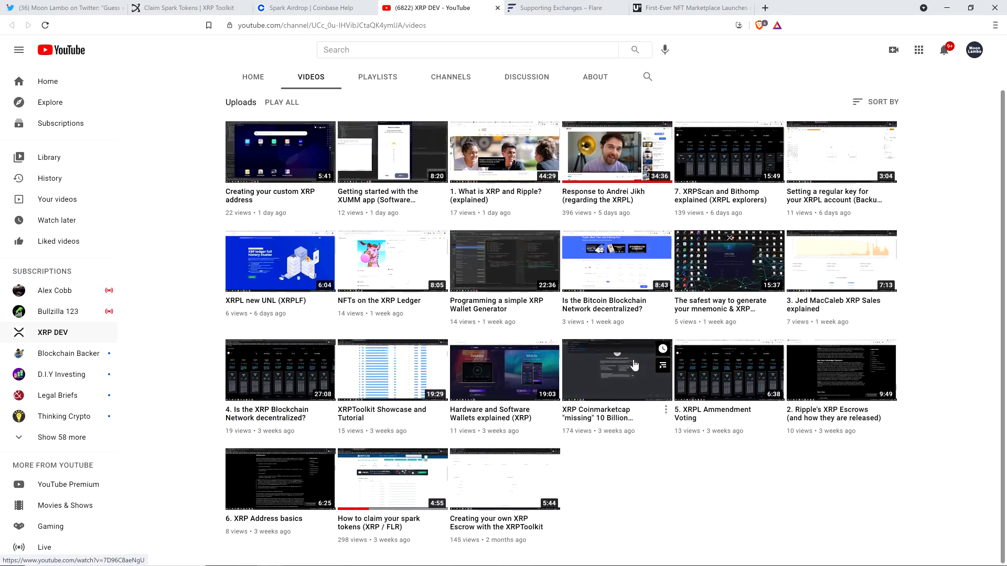